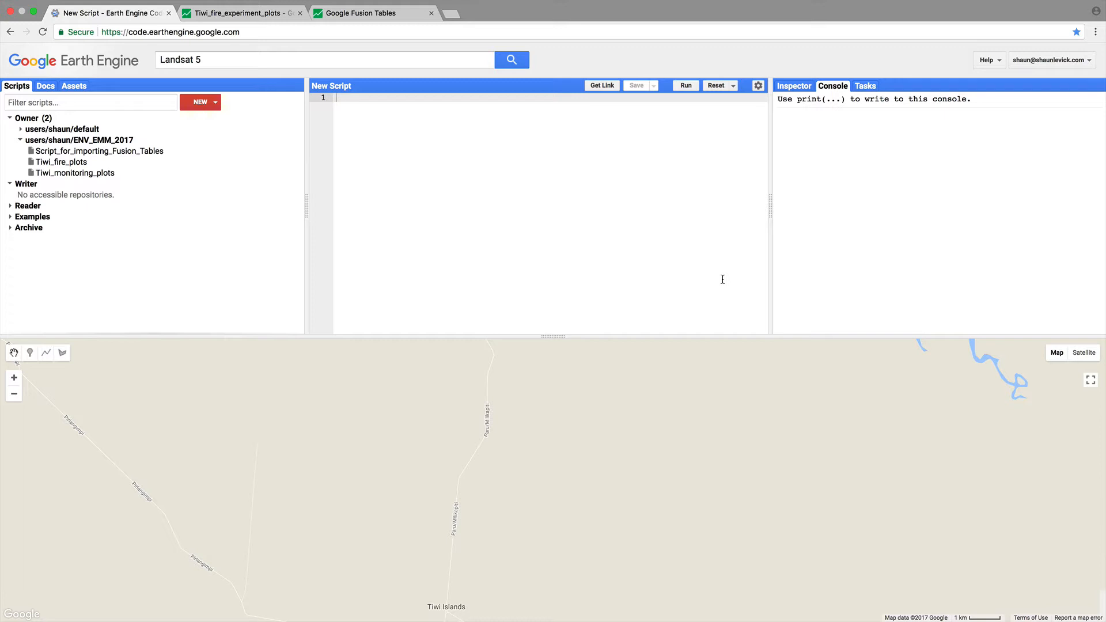
{"action": "mouse_move", "coordinate": [455, 132]}
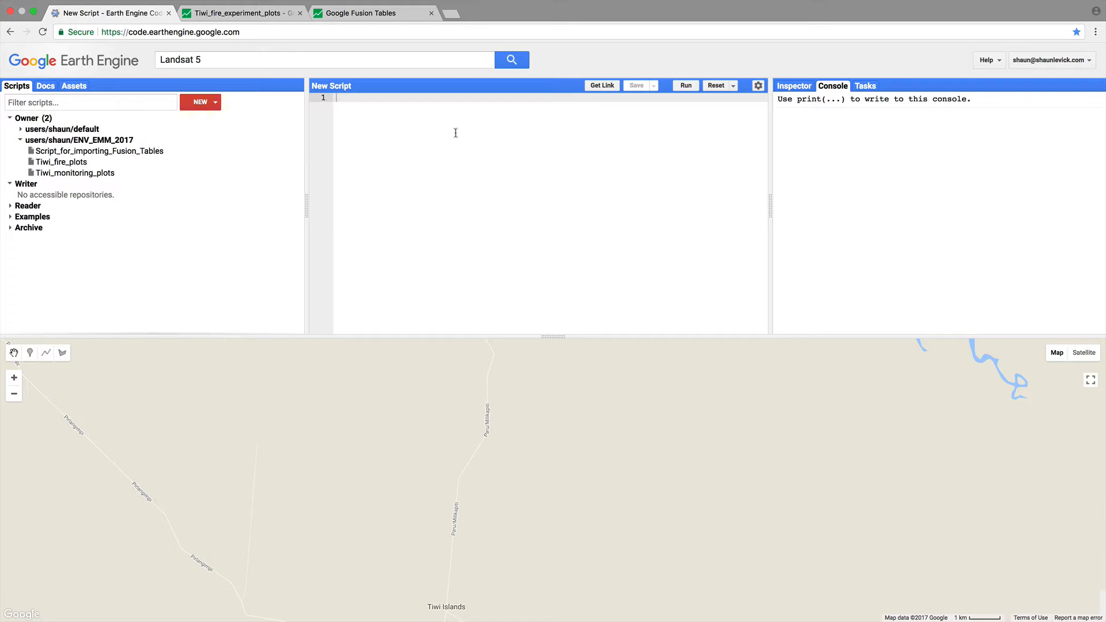
Step: Search for 'darwin', dismiss the empty results and pan the map to the Darwin coast
{"action": "type", "text": "darwin"}
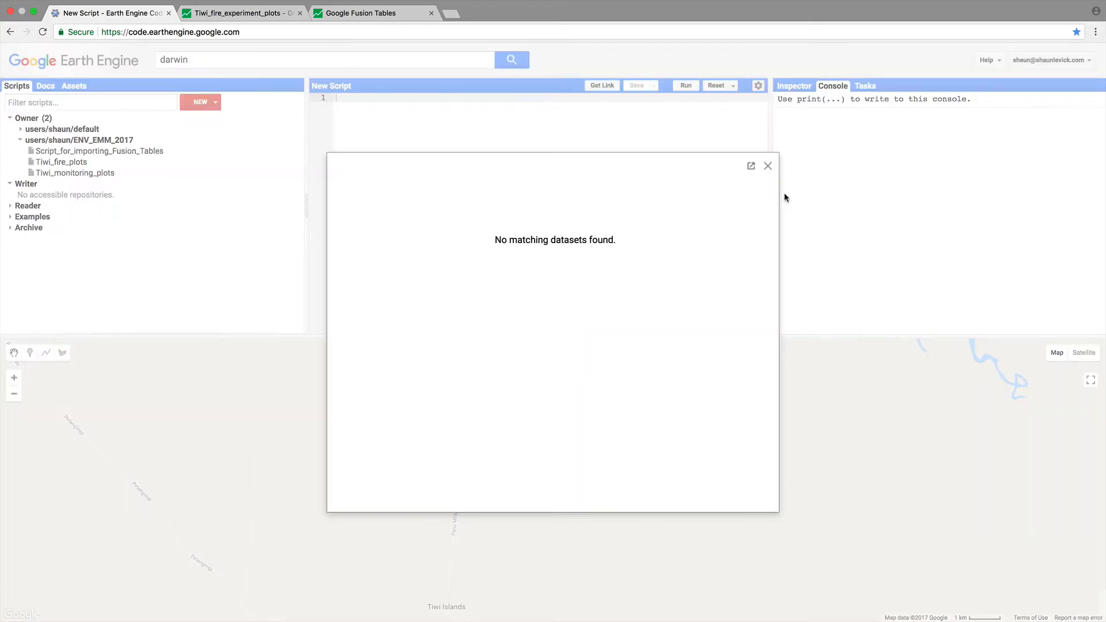
{"action": "left_click", "coordinate": [768, 165]}
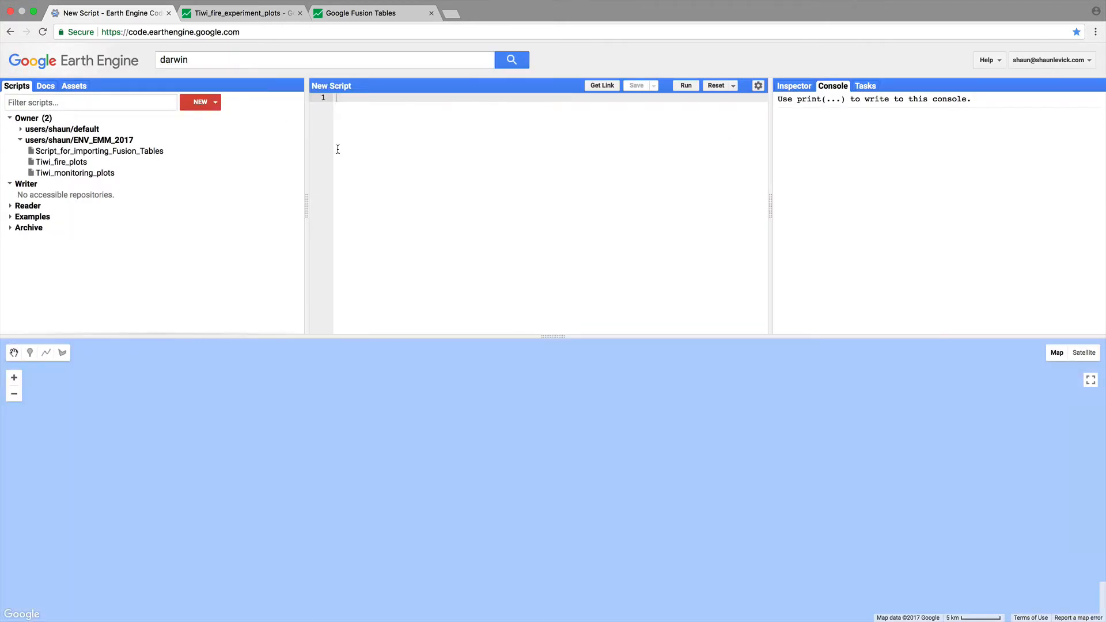
{"action": "left_click", "coordinate": [511, 58]}
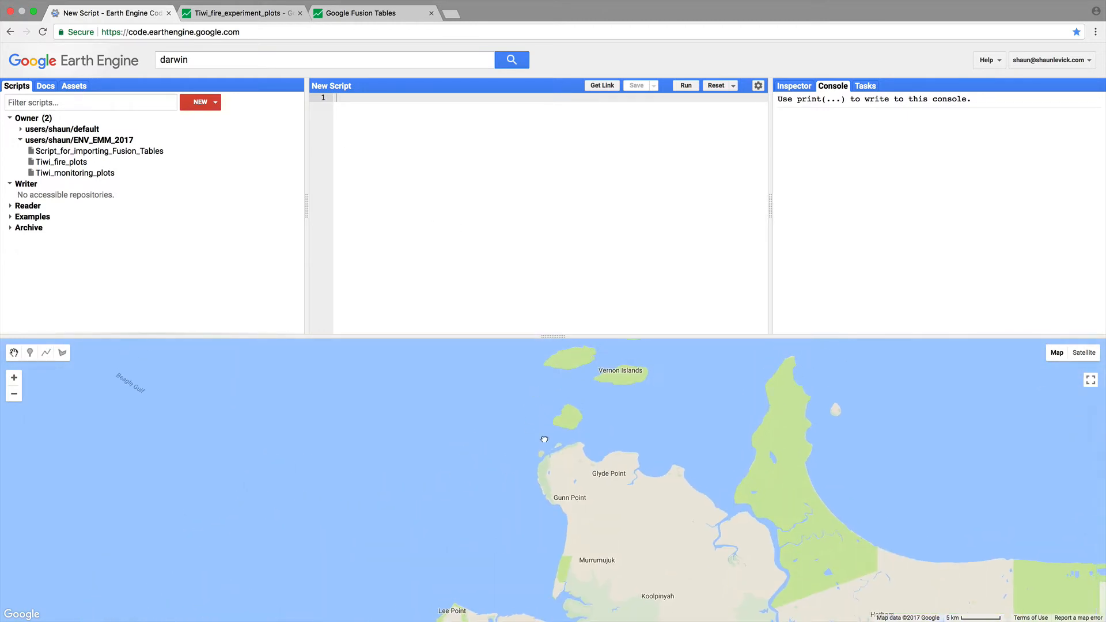
{"action": "left_click_drag", "start_coordinate": [543, 438], "coordinate": [32, 392]}
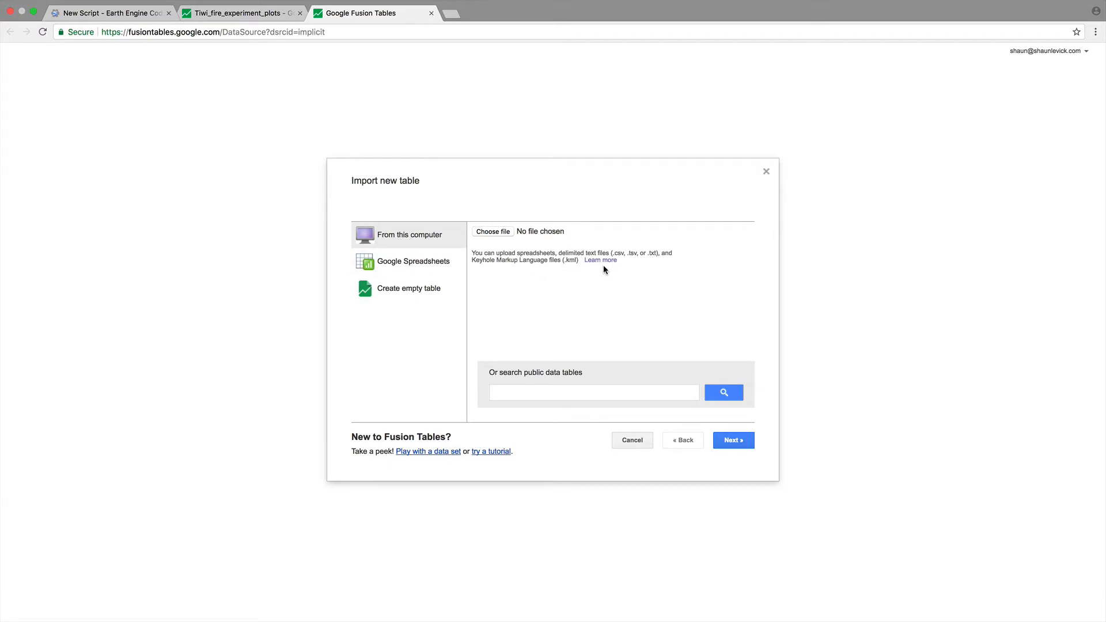
Step: Read the Fusion Tables help on importable file types, then return to the import dialog
{"action": "left_click", "coordinate": [600, 259]}
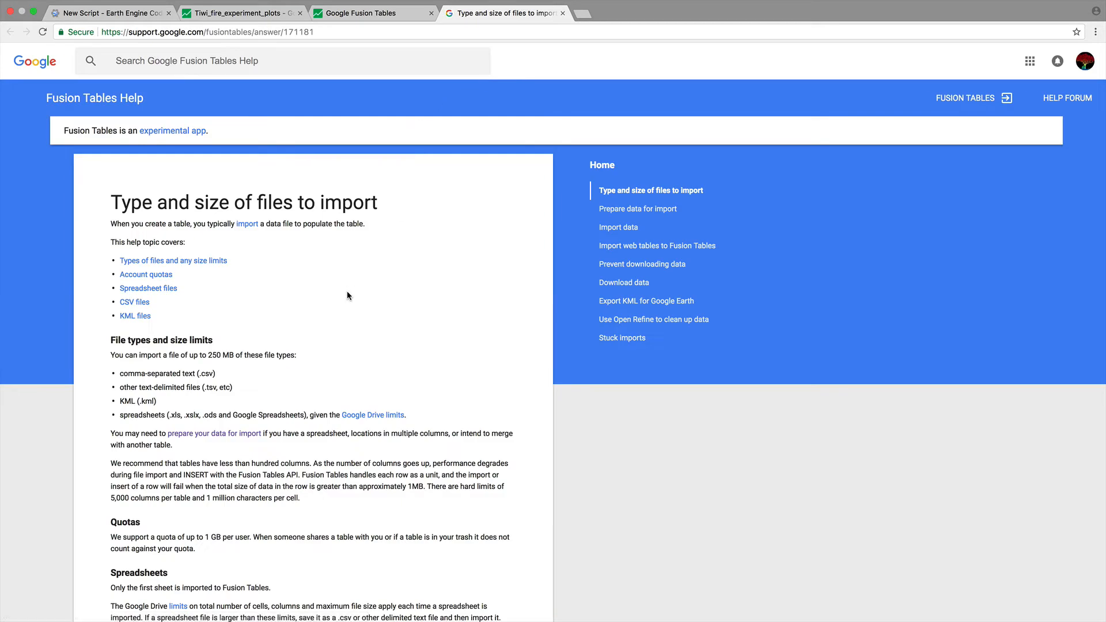
{"action": "scroll", "scroll_direction": "down", "scroll_amount": 3}
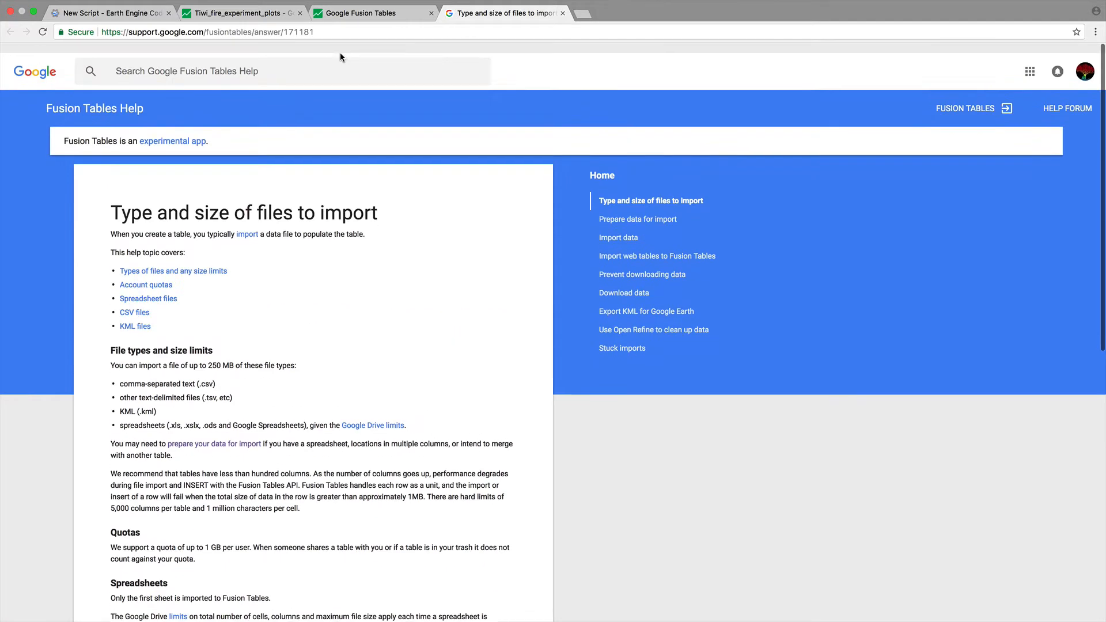
{"action": "left_click", "coordinate": [370, 13]}
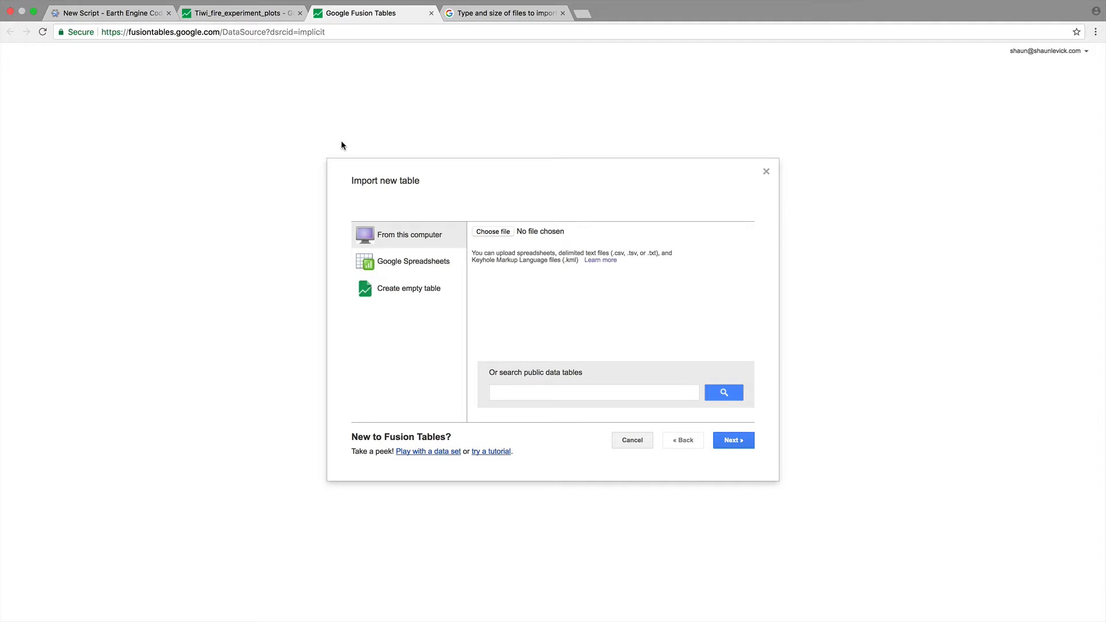
{"action": "mouse_move", "coordinate": [547, 364]}
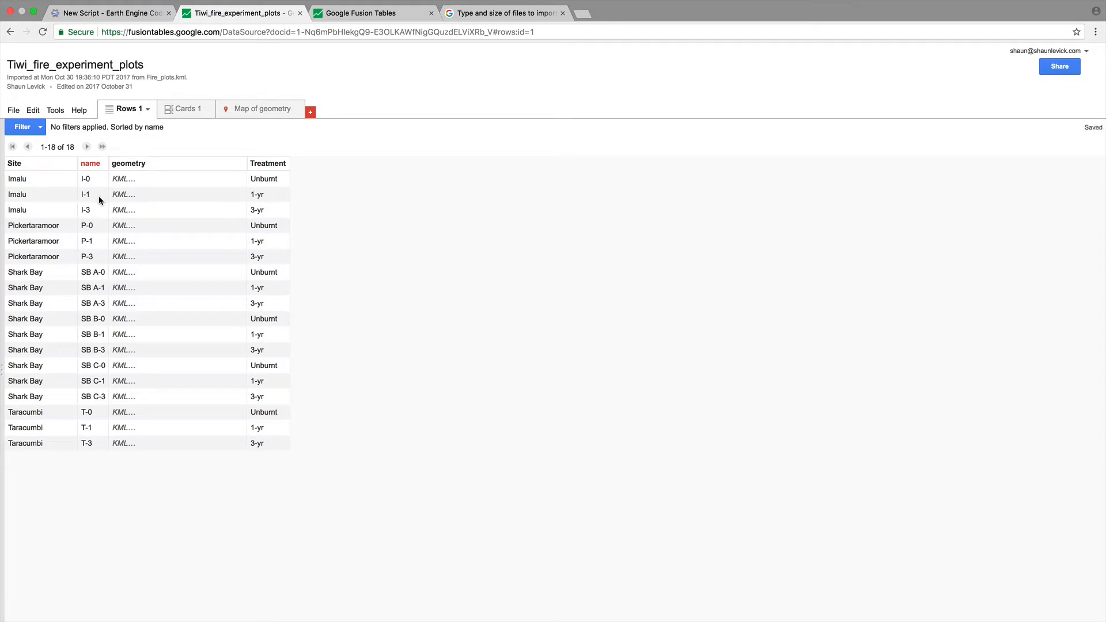
{"action": "mouse_move", "coordinate": [243, 108]}
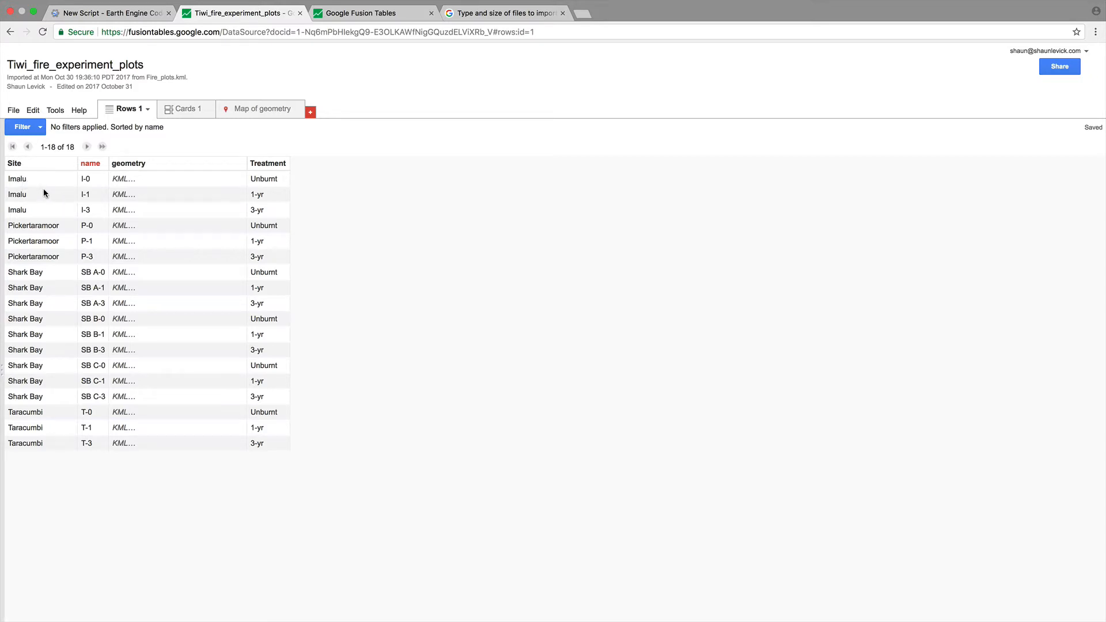
{"action": "mouse_move", "coordinate": [31, 412]}
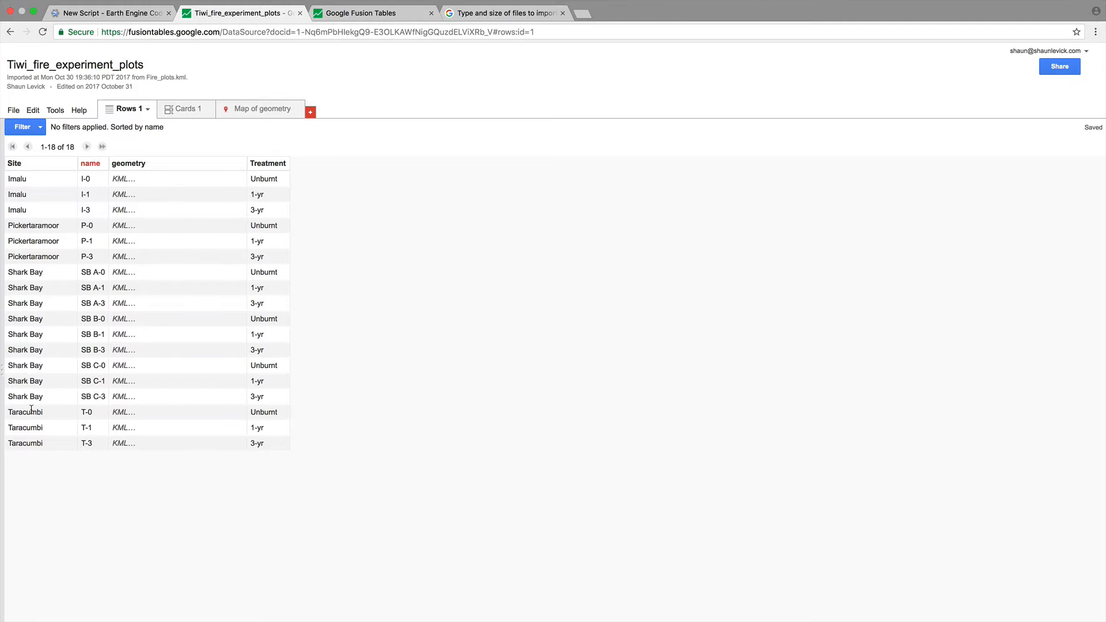
{"action": "mouse_move", "coordinate": [136, 205]}
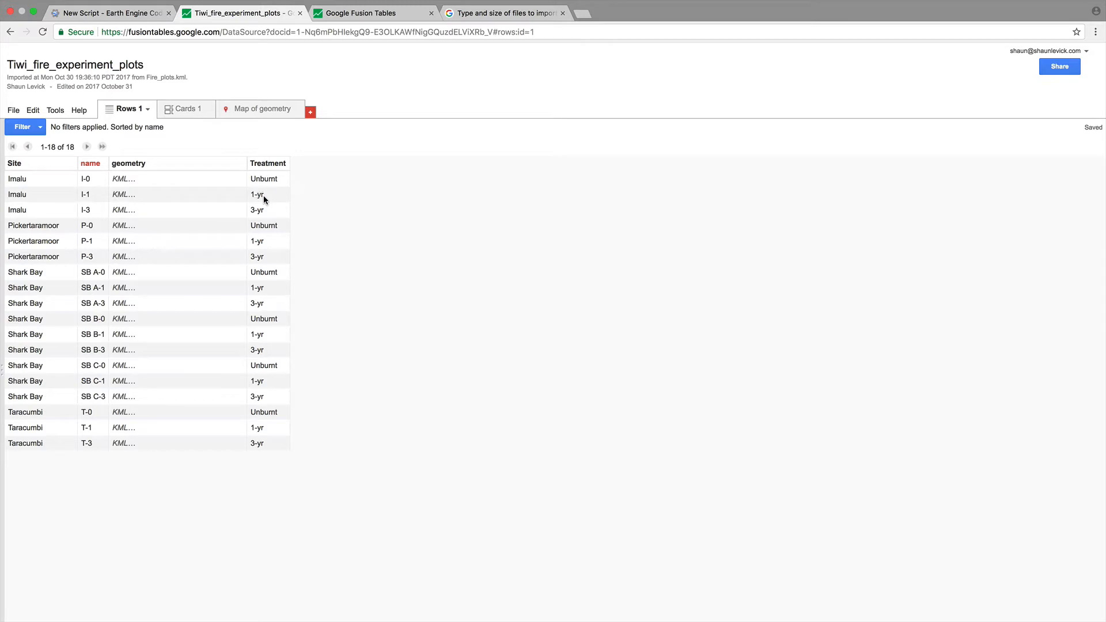
{"action": "mouse_move", "coordinate": [286, 218]}
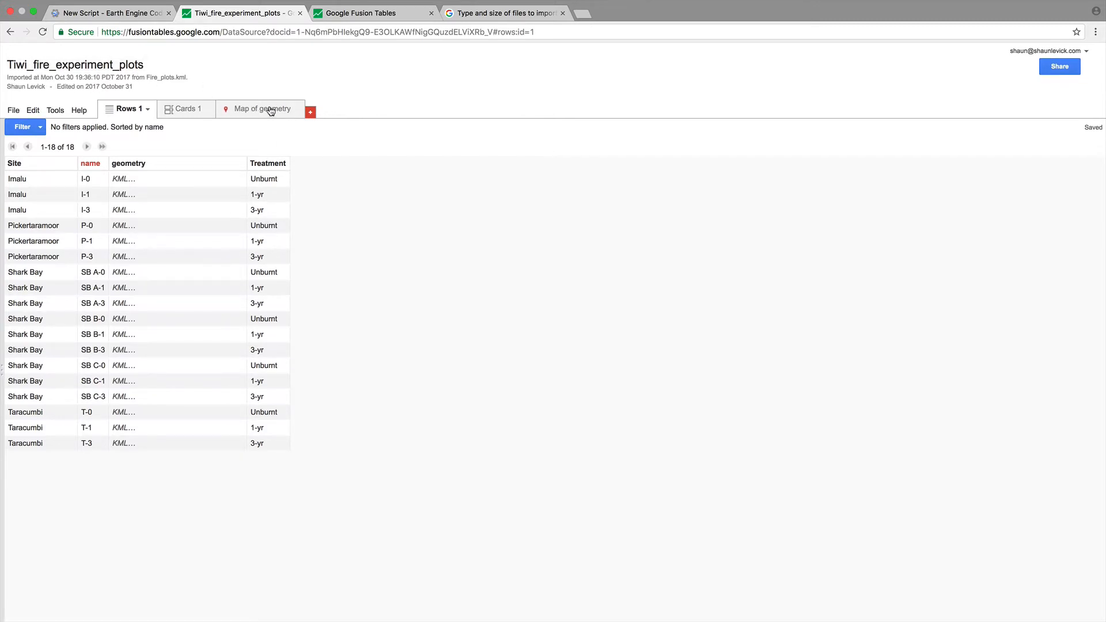
{"action": "left_click", "coordinate": [261, 109]}
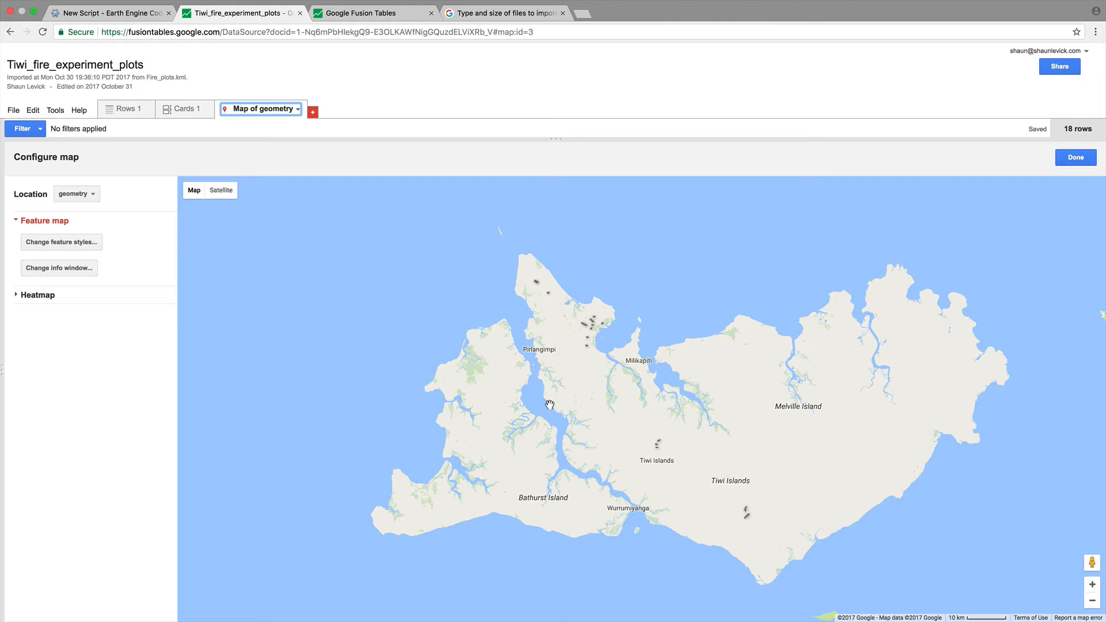
{"action": "left_click", "coordinate": [125, 108]}
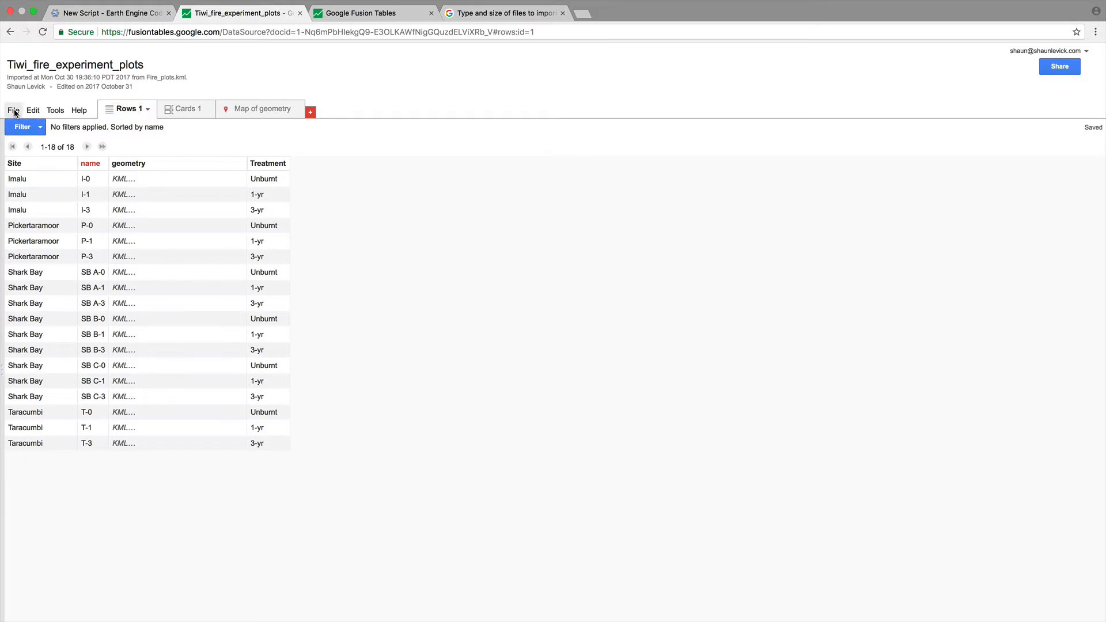
Step: From File > About this table, select the Tiwi plots table Id and close the details
{"action": "left_click", "coordinate": [12, 111]}
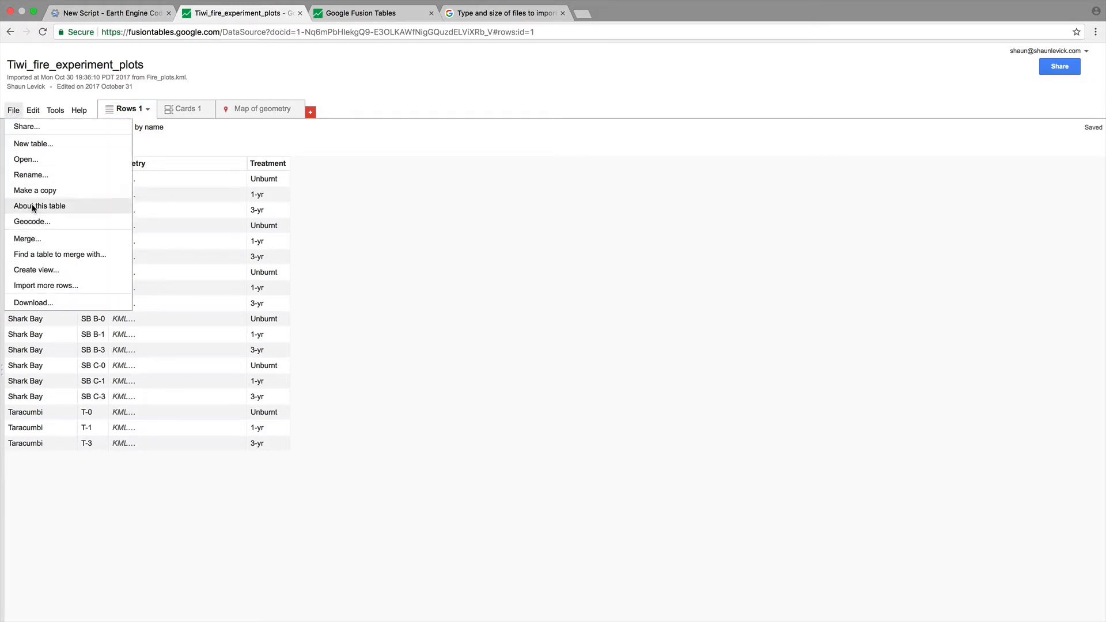
{"action": "left_click", "coordinate": [39, 205]}
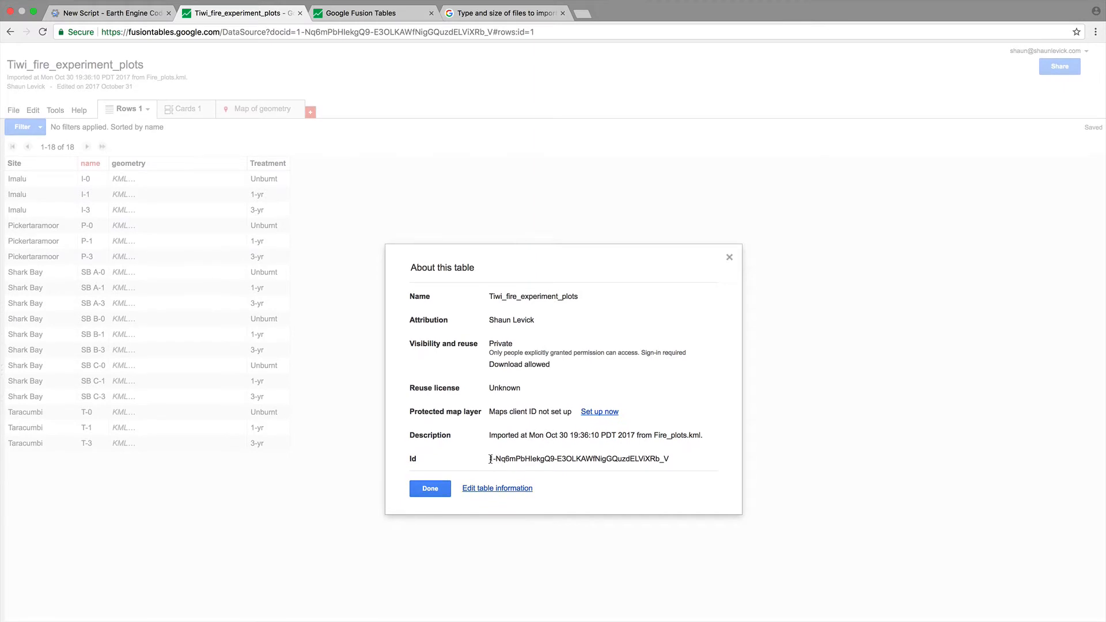
{"action": "triple_click", "coordinate": [578, 458]}
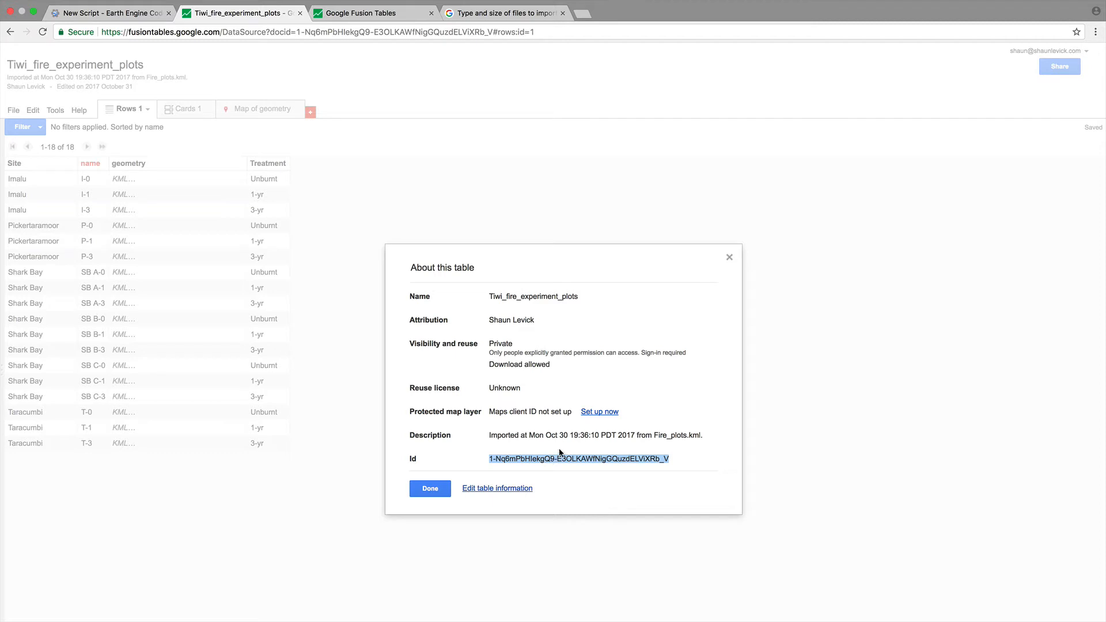
{"action": "left_click", "coordinate": [728, 257]}
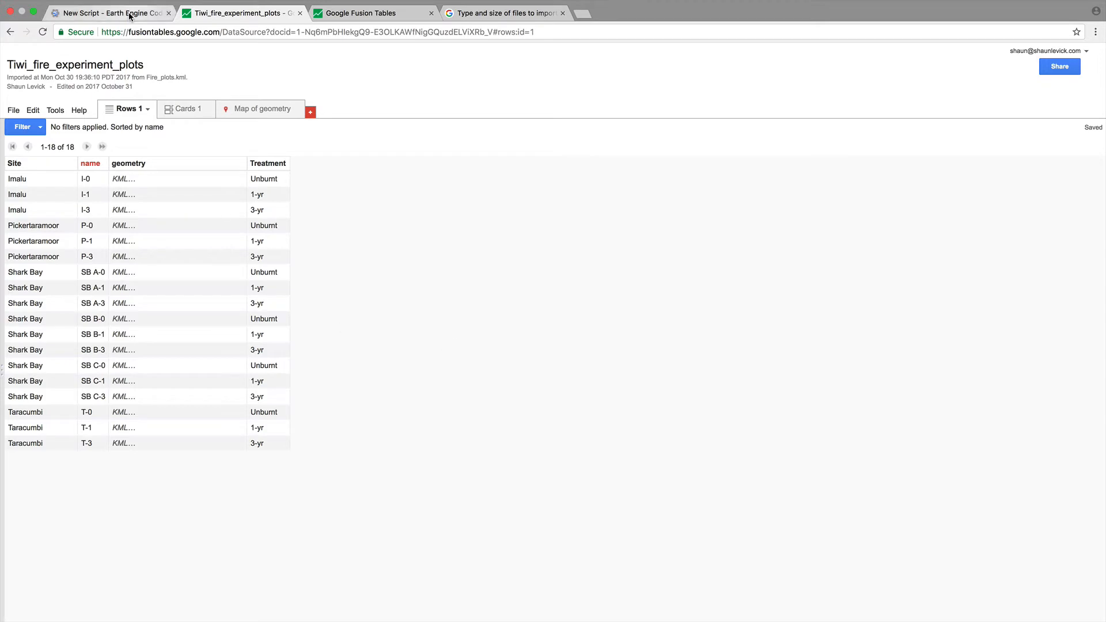
Step: Switch to Earth Engine and open the Tiwi_fire_plots script under ENV_EMM_2017
{"action": "left_click", "coordinate": [109, 13]}
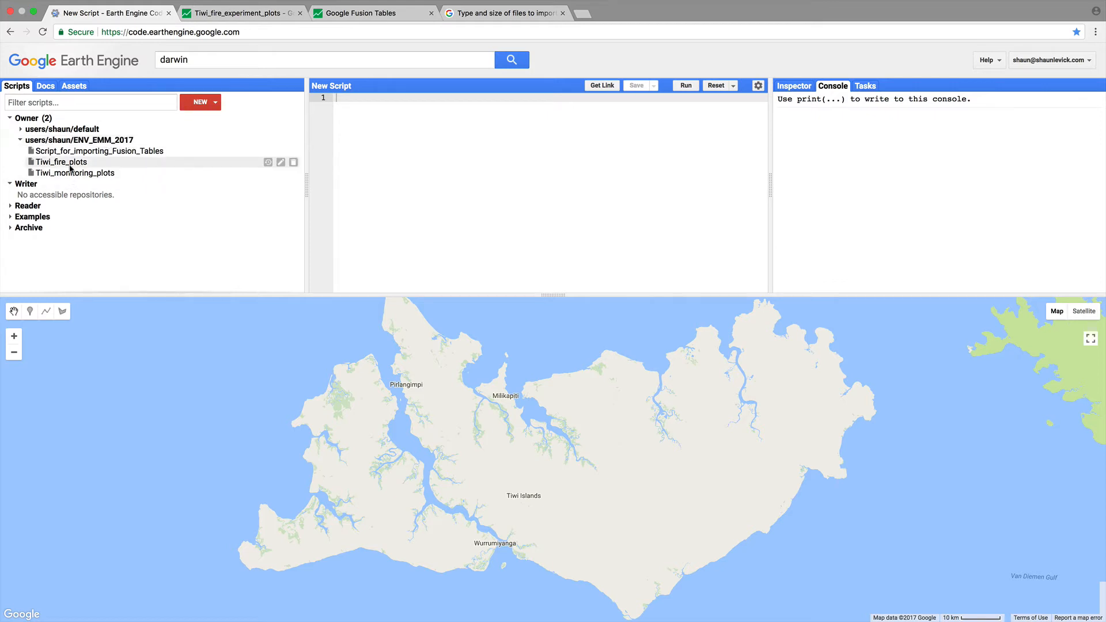
{"action": "mouse_move", "coordinate": [75, 173]}
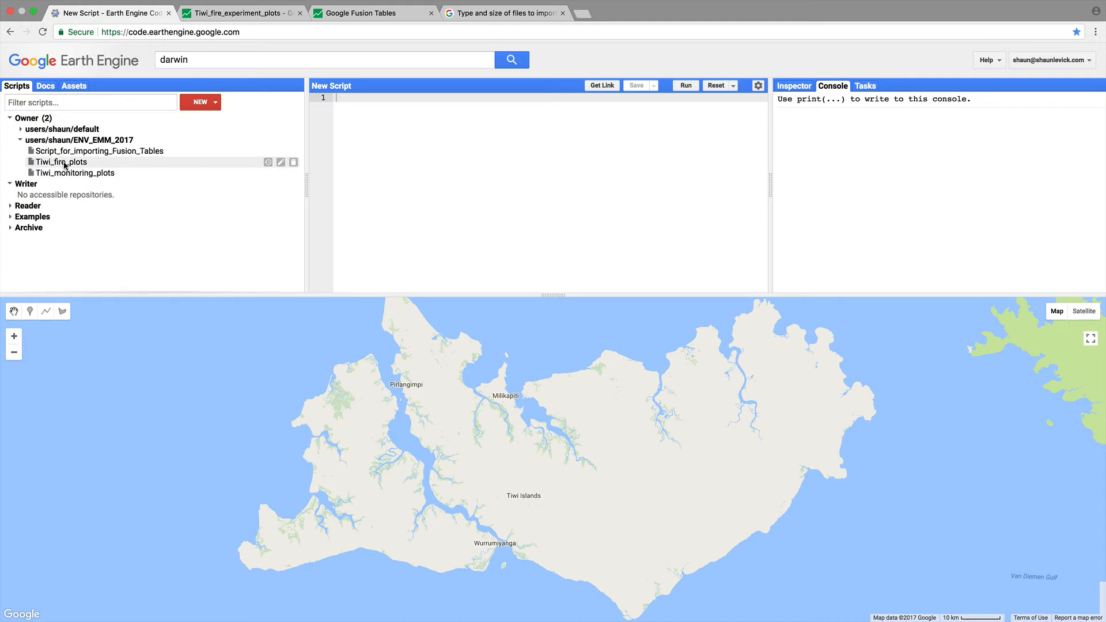
{"action": "left_click", "coordinate": [61, 163]}
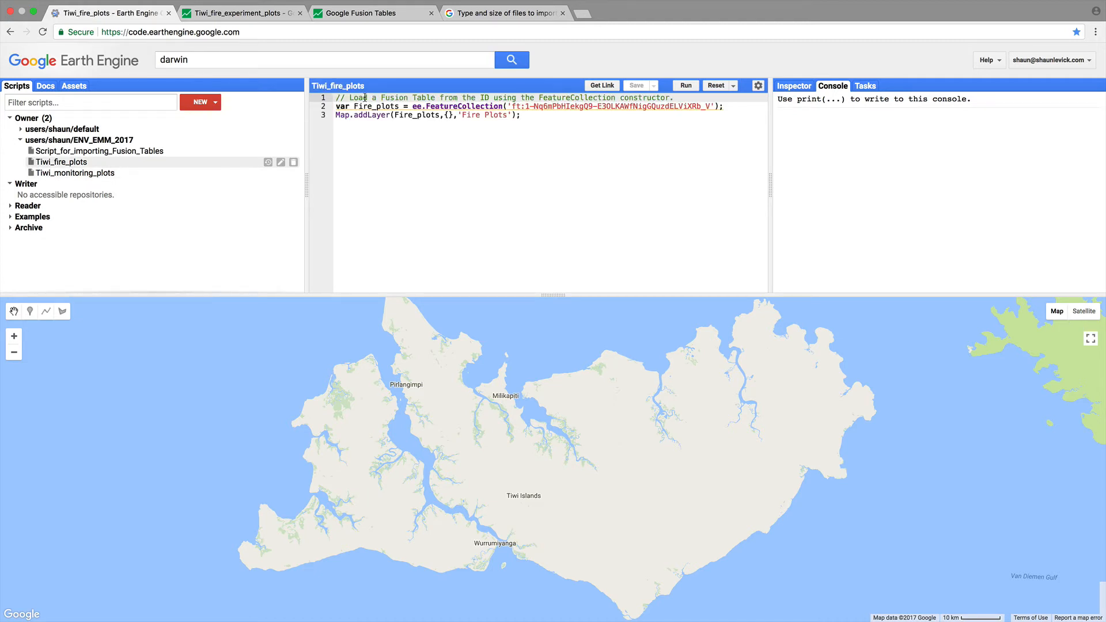
{"action": "left_click", "coordinate": [520, 115]}
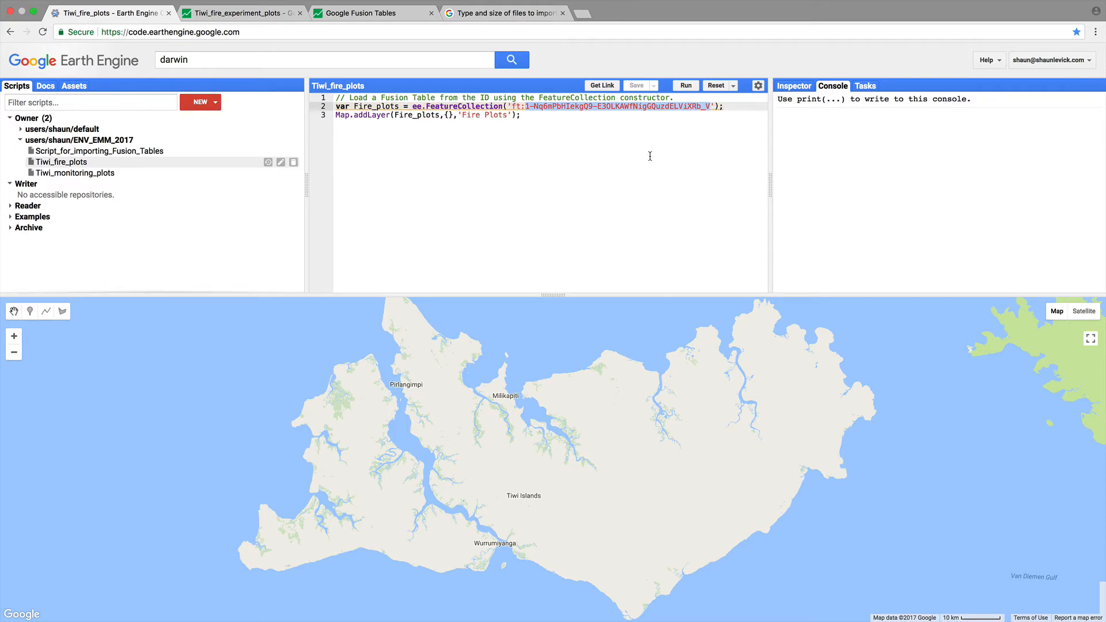
{"action": "left_click", "coordinate": [239, 13]}
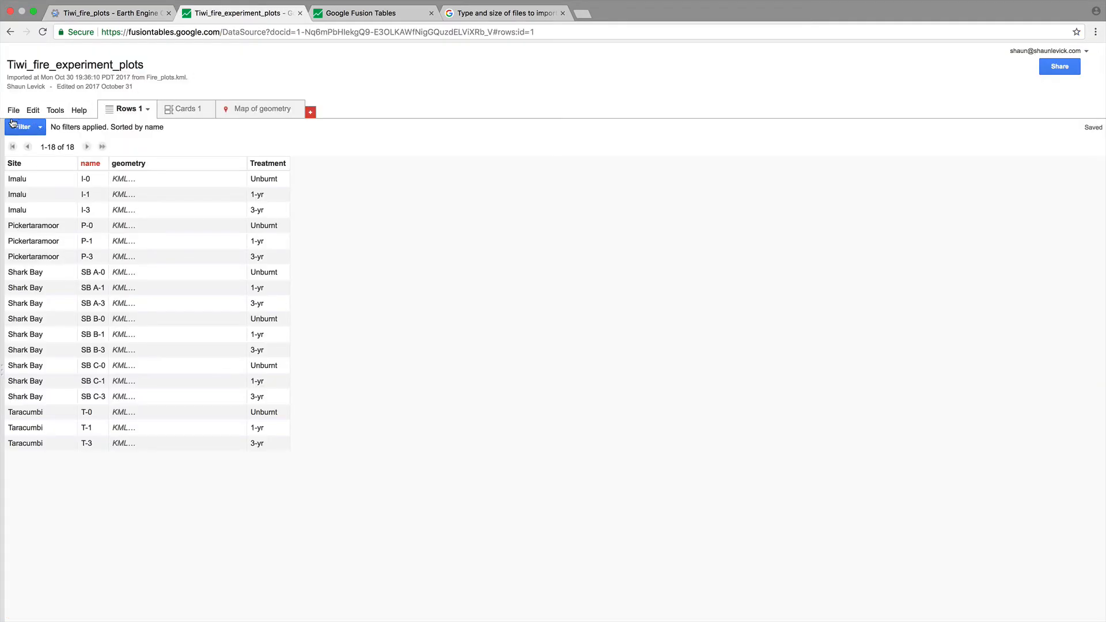
{"action": "left_click", "coordinate": [13, 110]}
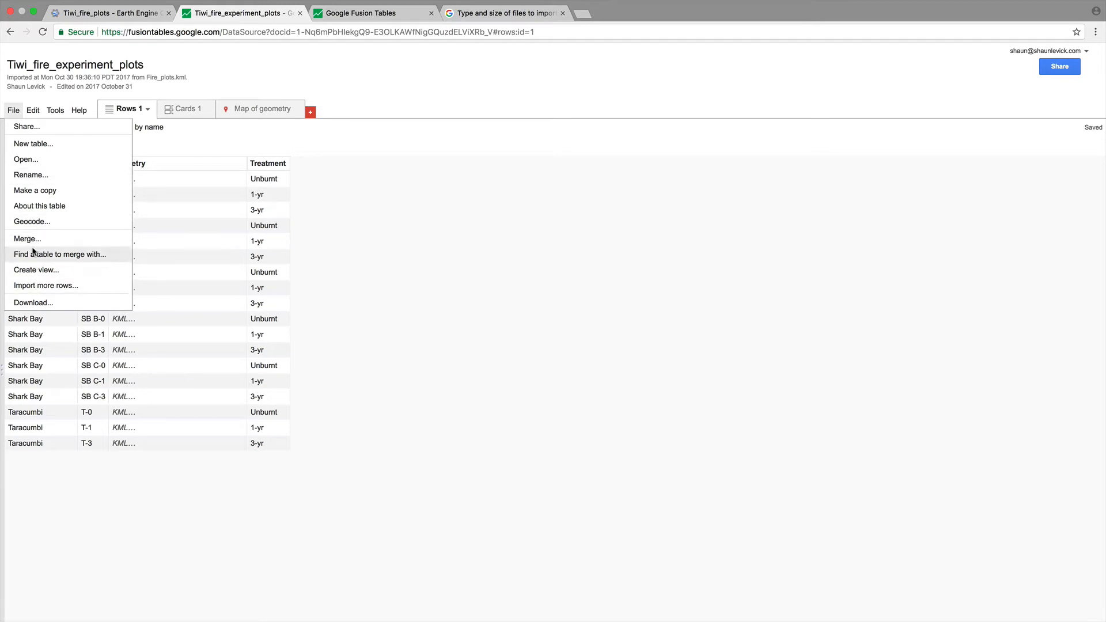
{"action": "mouse_move", "coordinate": [40, 205]}
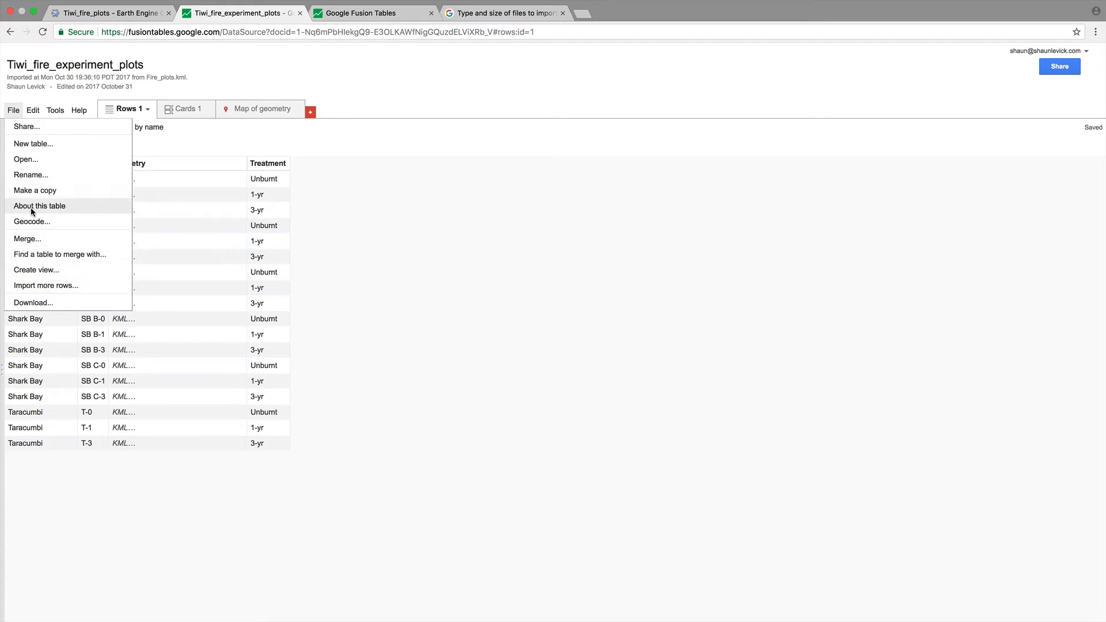
{"action": "left_click", "coordinate": [40, 205]}
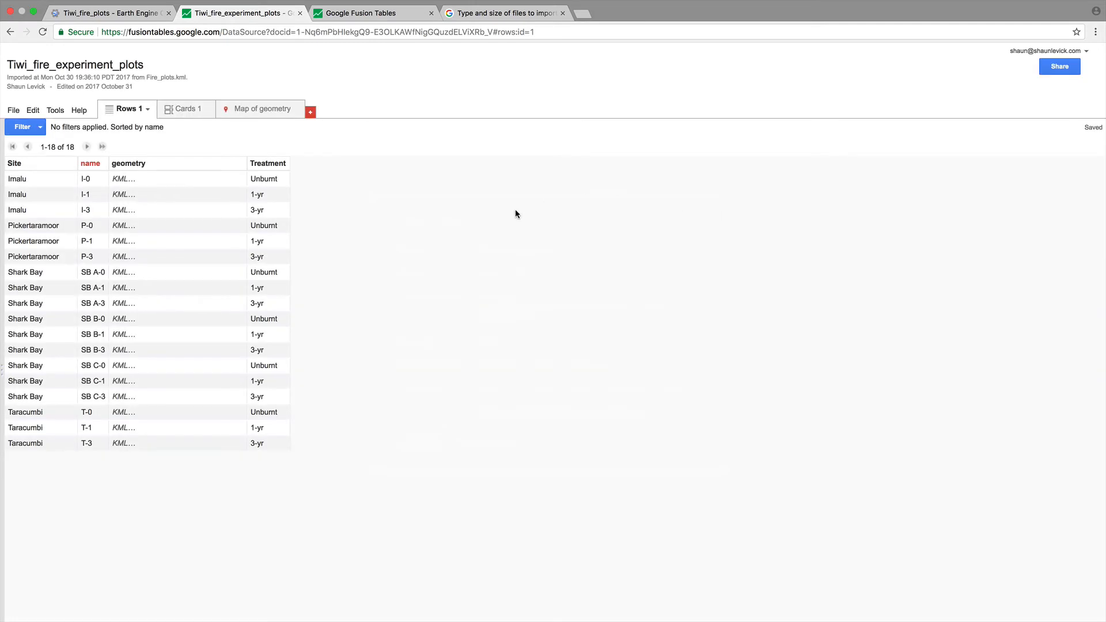
{"action": "left_click", "coordinate": [109, 13]}
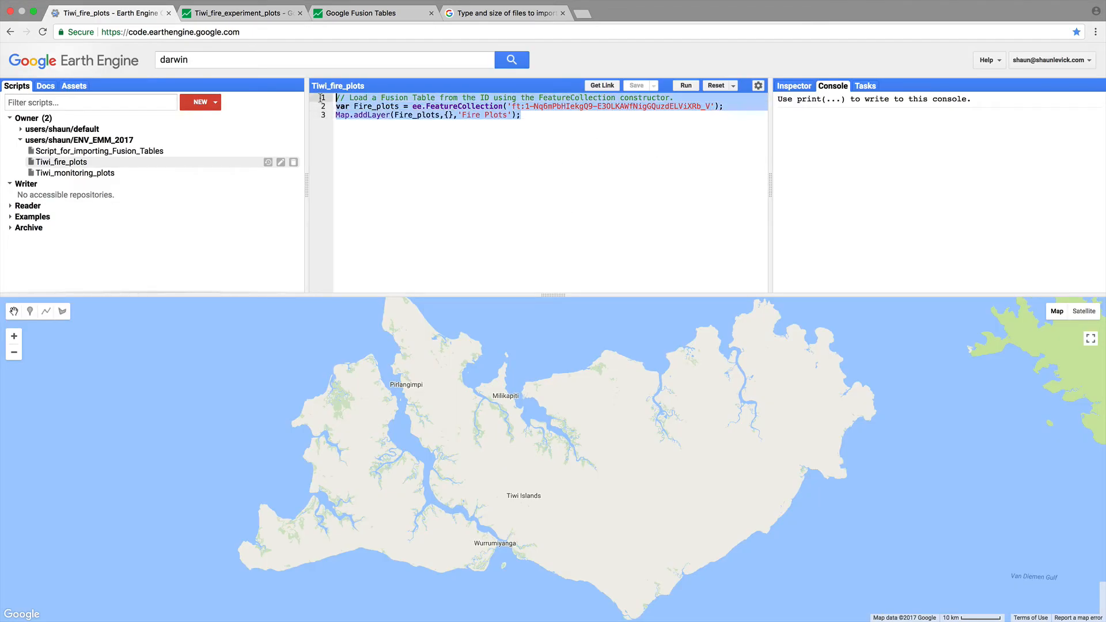
Step: Reset to a fresh script, paste the fire plots code and convert Fire_plots to an import record
{"action": "right_click", "coordinate": [458, 113]}
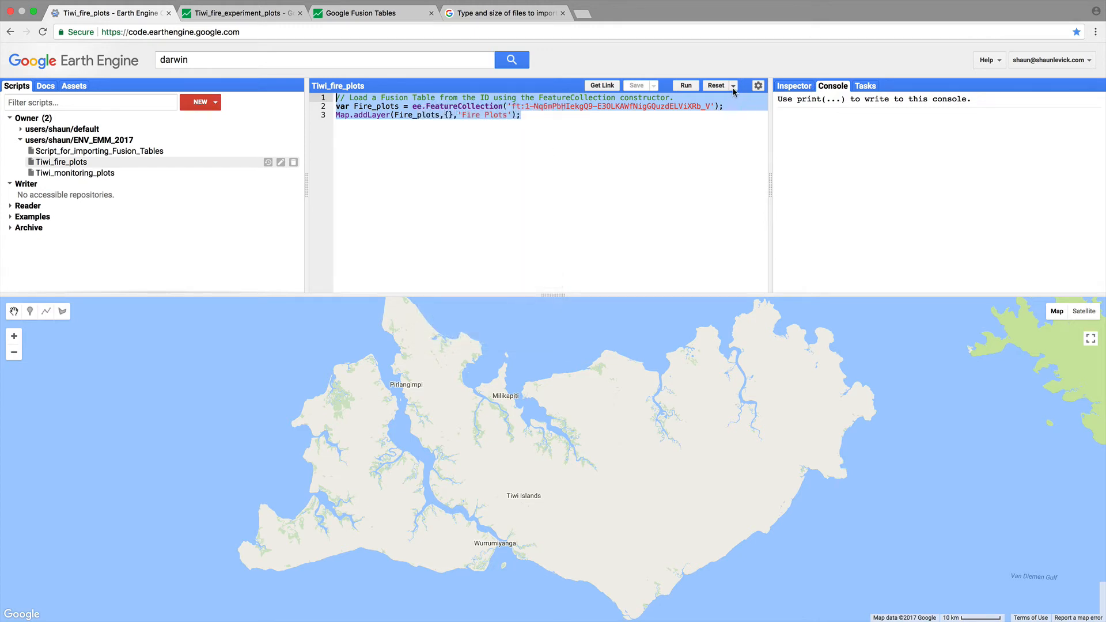
{"action": "left_click", "coordinate": [715, 85]}
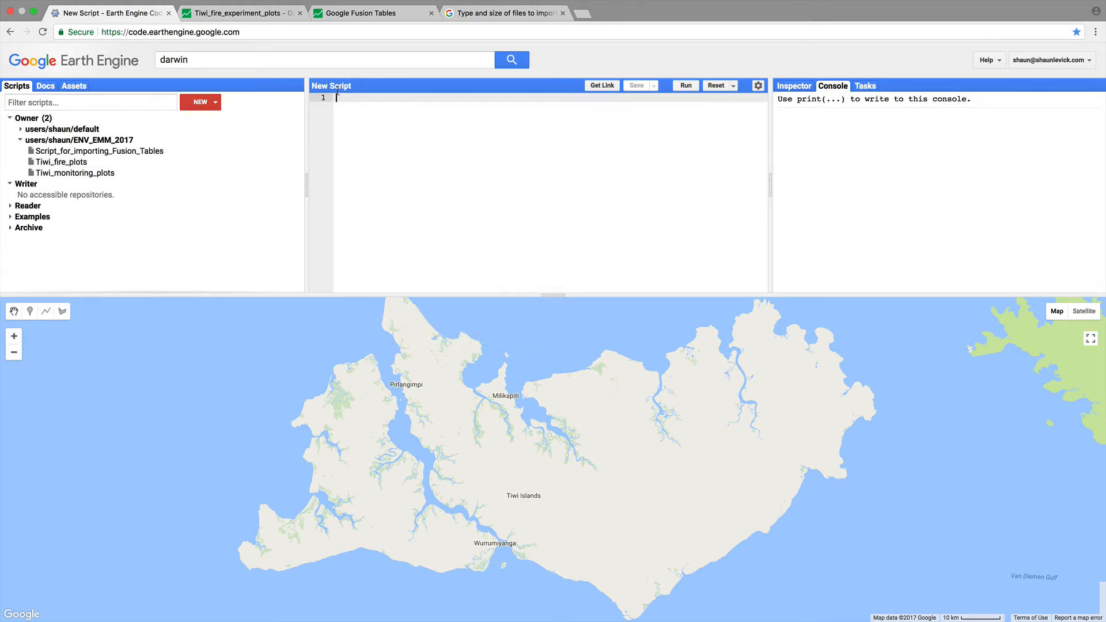
{"action": "right_click", "coordinate": [338, 97]}
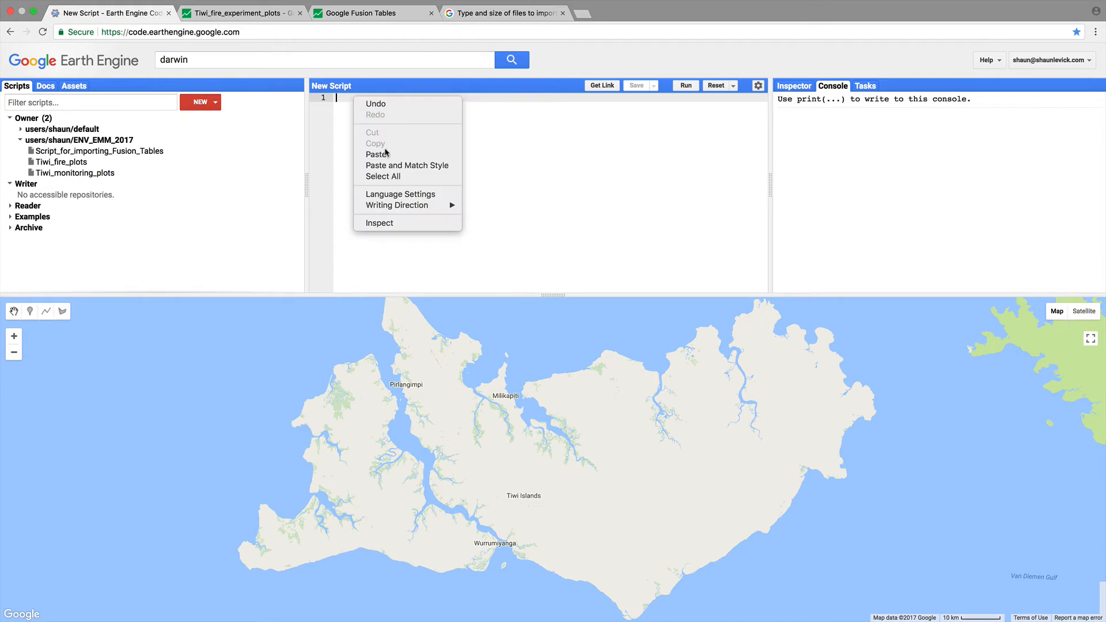
{"action": "left_click", "coordinate": [378, 153]}
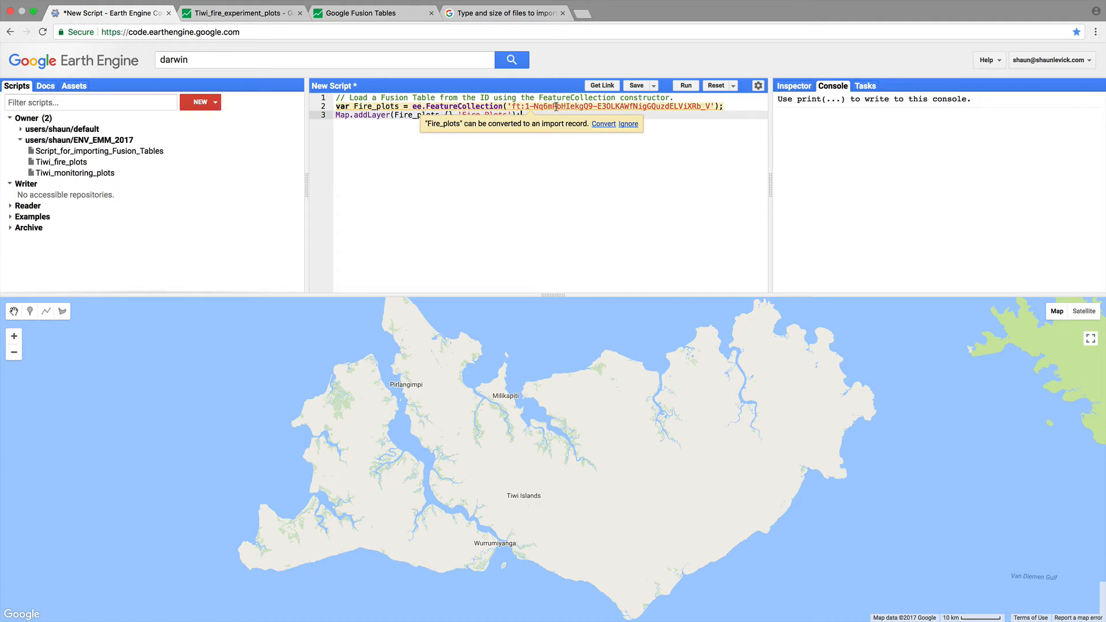
{"action": "left_click", "coordinate": [602, 123]}
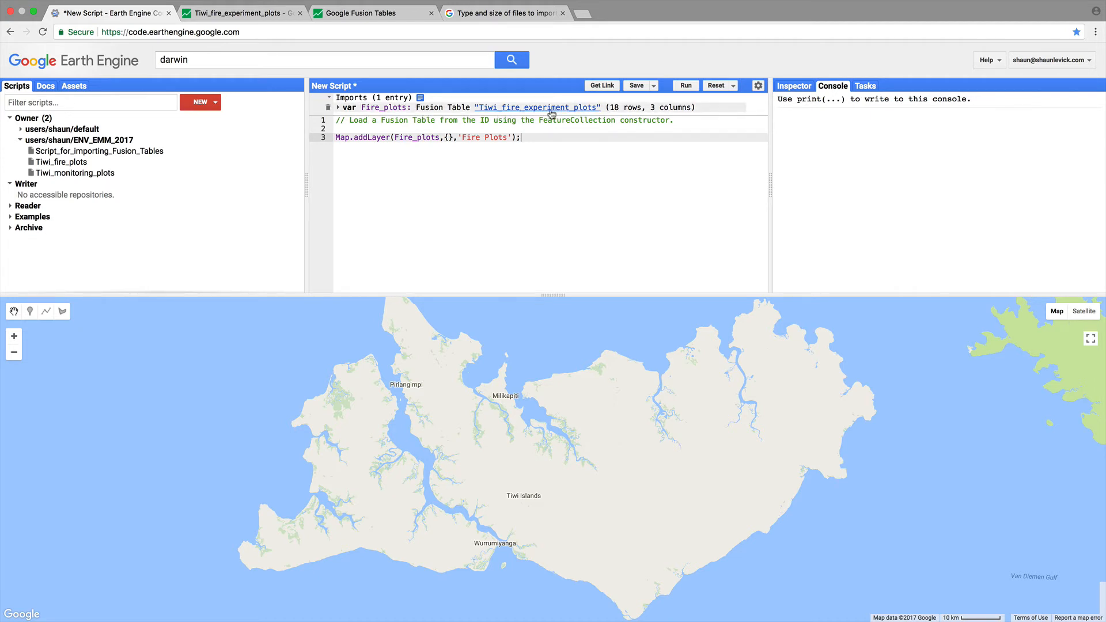
{"action": "mouse_move", "coordinate": [676, 113]}
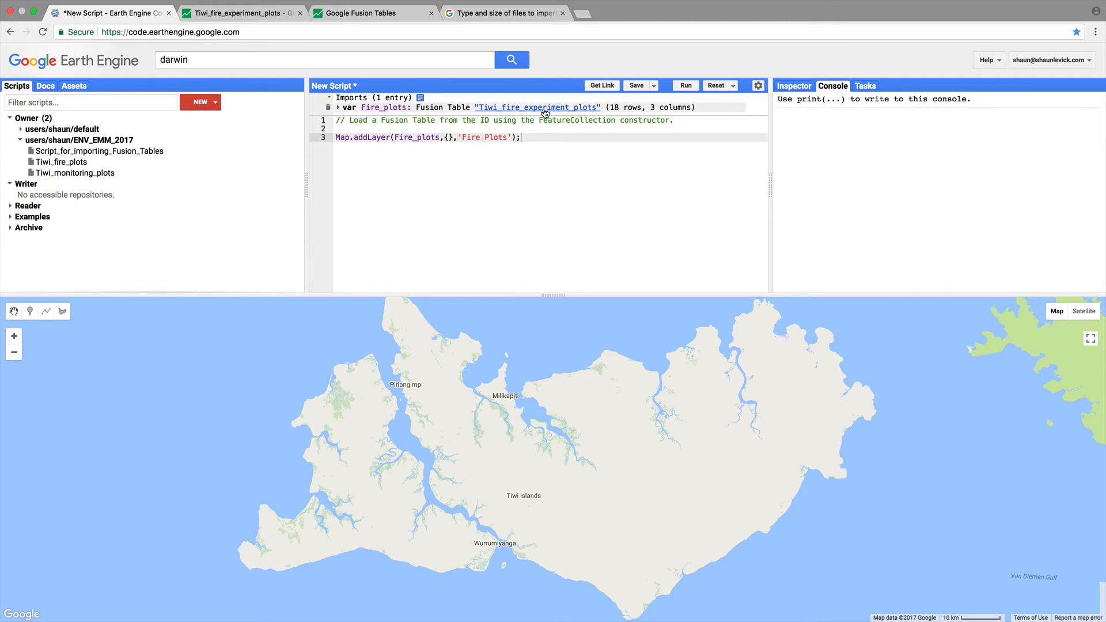
{"action": "left_click", "coordinate": [538, 107]}
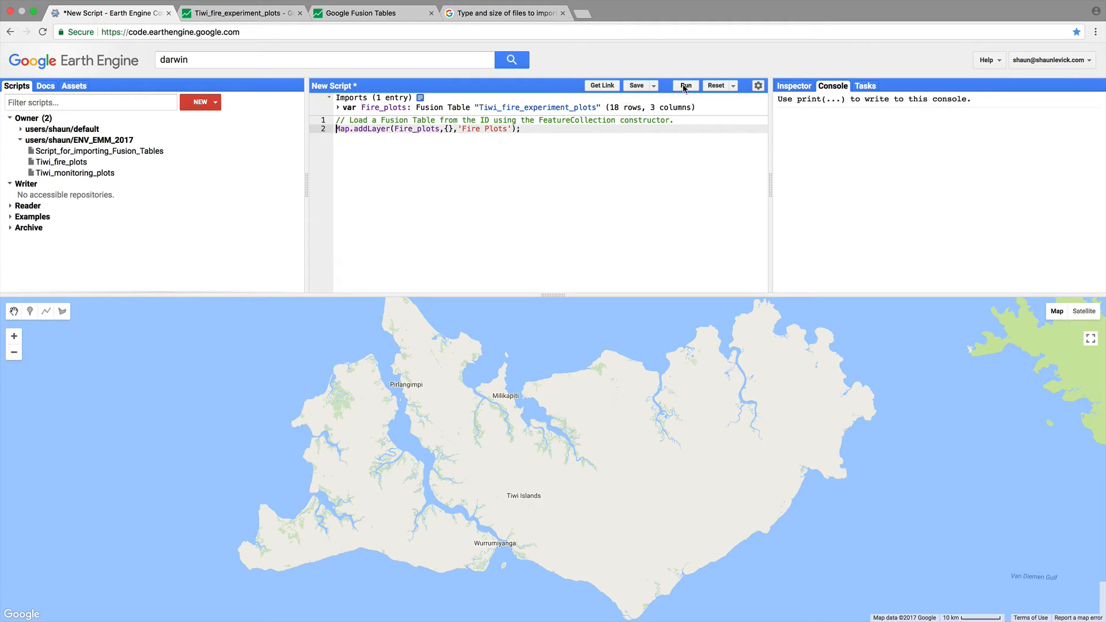
Step: Run the script to draw the Fire Plots layer and show it over satellite imagery
{"action": "left_click", "coordinate": [684, 84]}
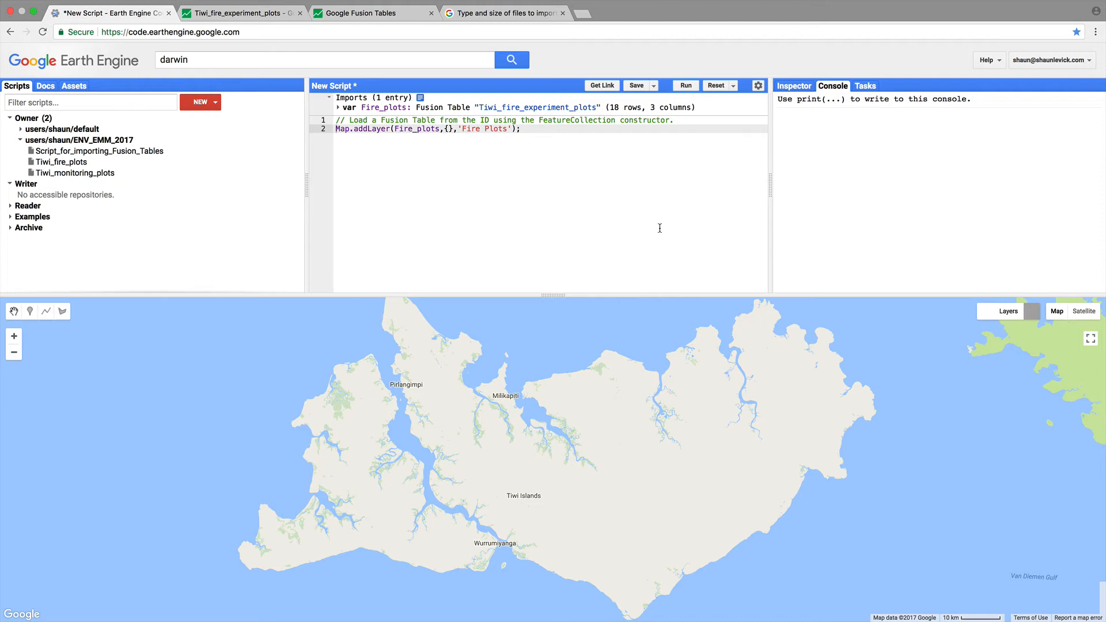
{"action": "left_click", "coordinate": [683, 84]}
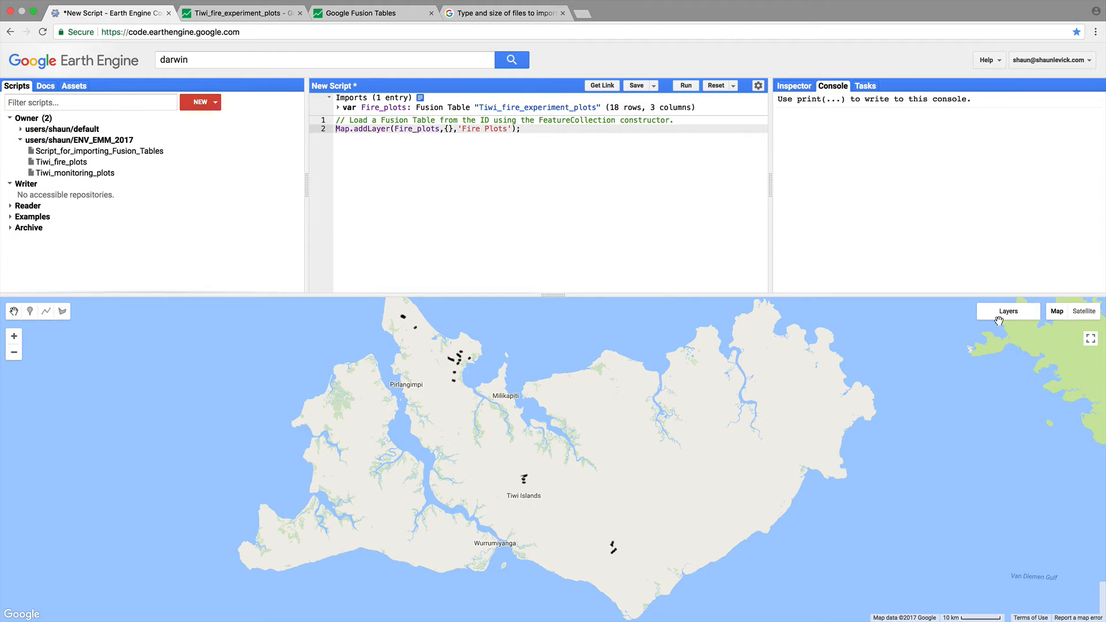
{"action": "left_click", "coordinate": [1008, 311]}
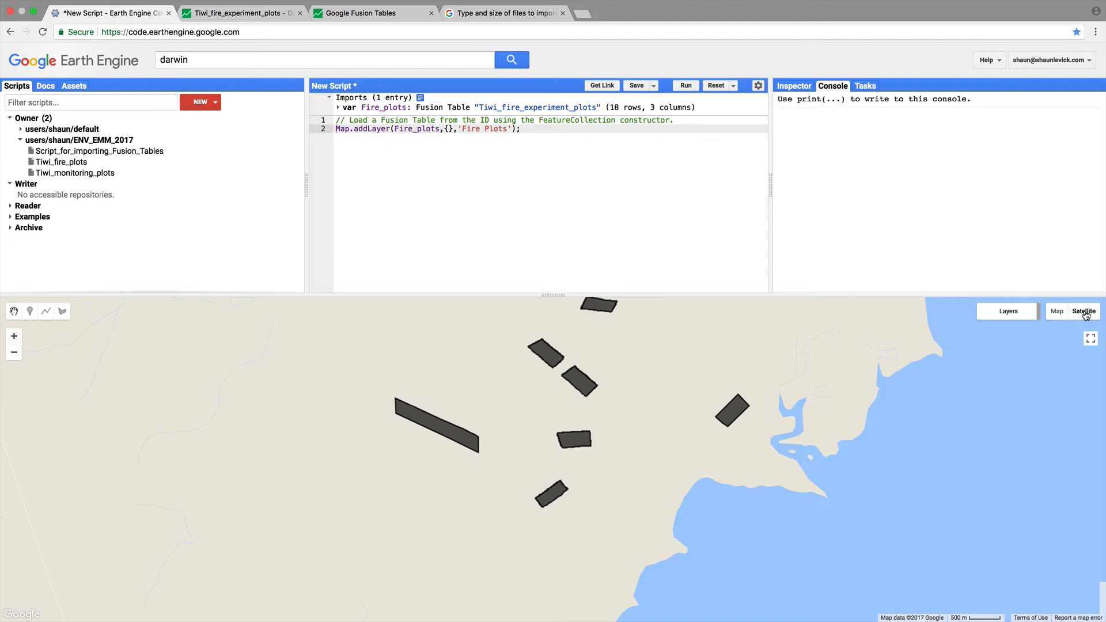
{"action": "left_click", "coordinate": [1070, 311]}
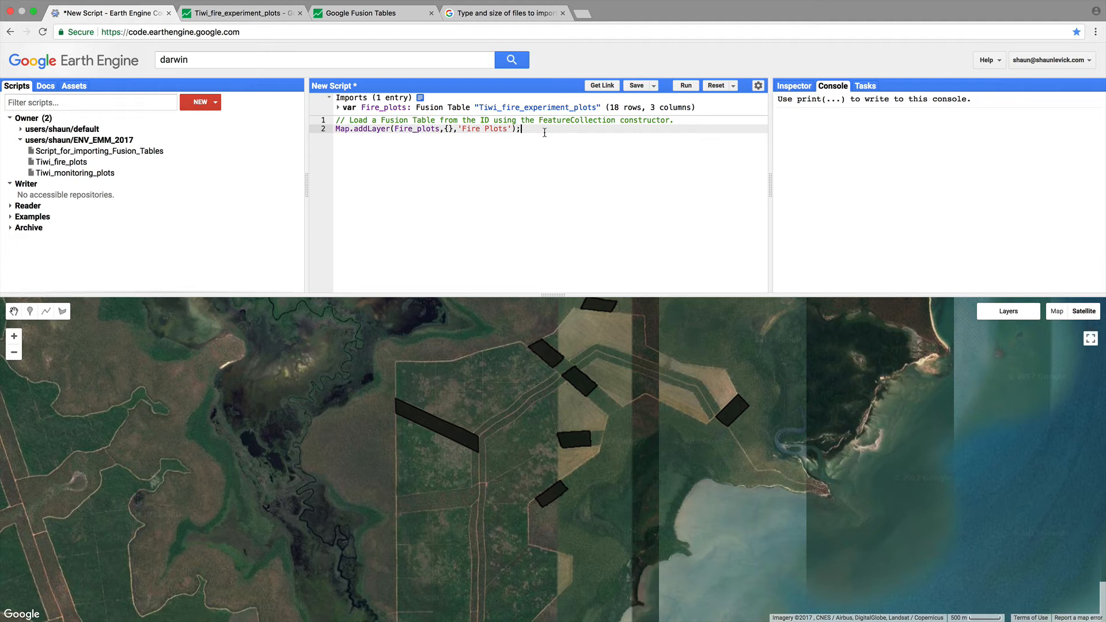
Step: Write the triennial filter on Treatment '3-yr' and its 'Burnt every 3 years' layer, highlighting each part
{"action": "key", "text": "Enter"}
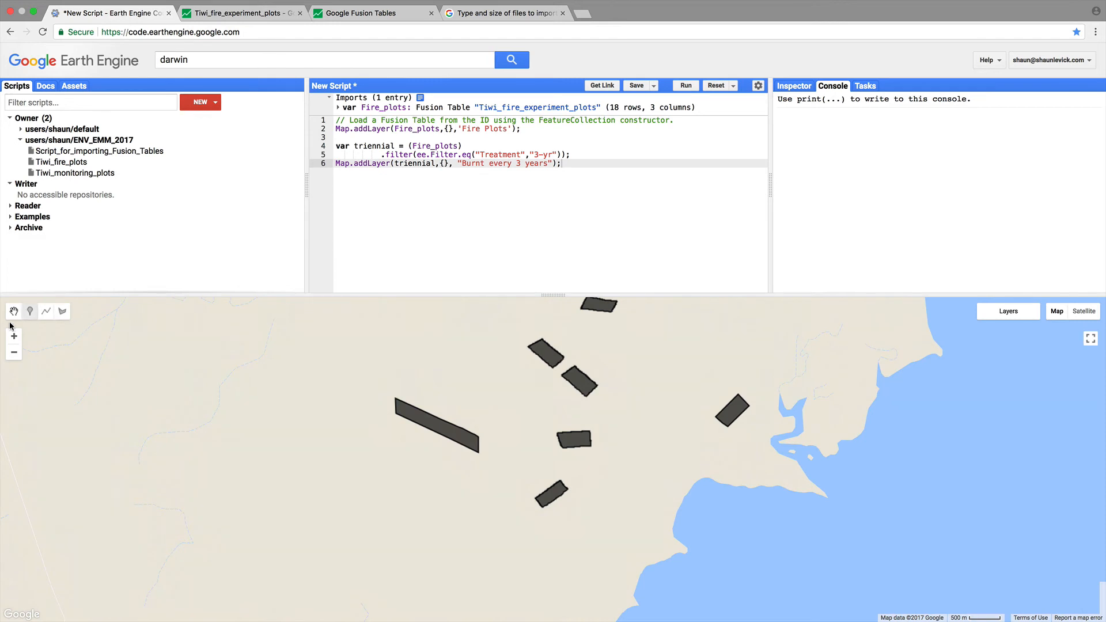
{"action": "left_click", "coordinate": [14, 352]}
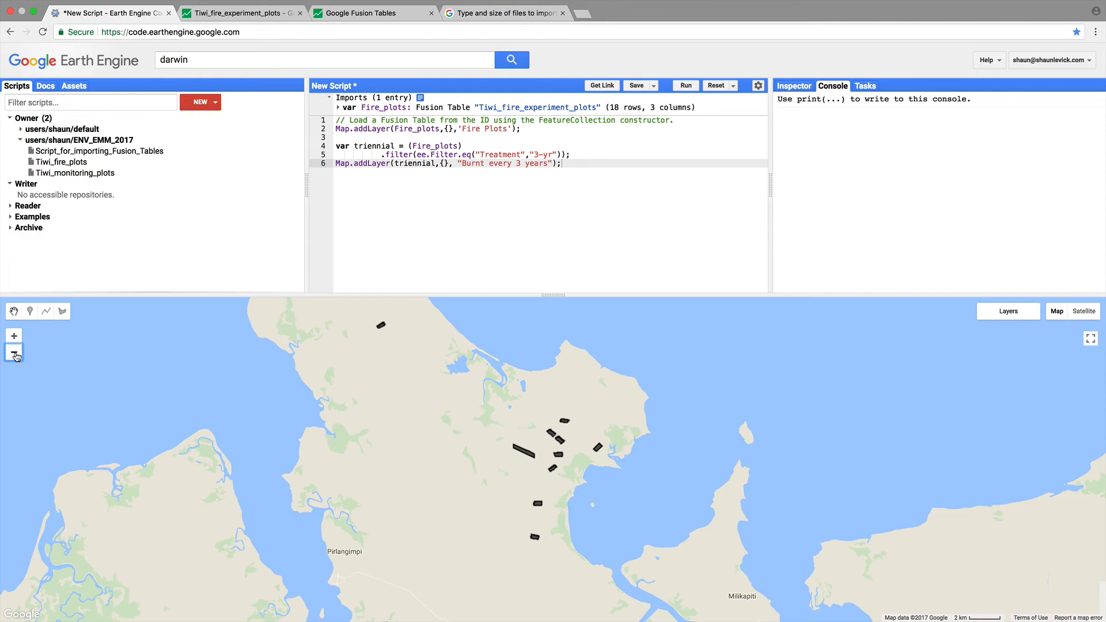
{"action": "mouse_move", "coordinate": [180, 388]}
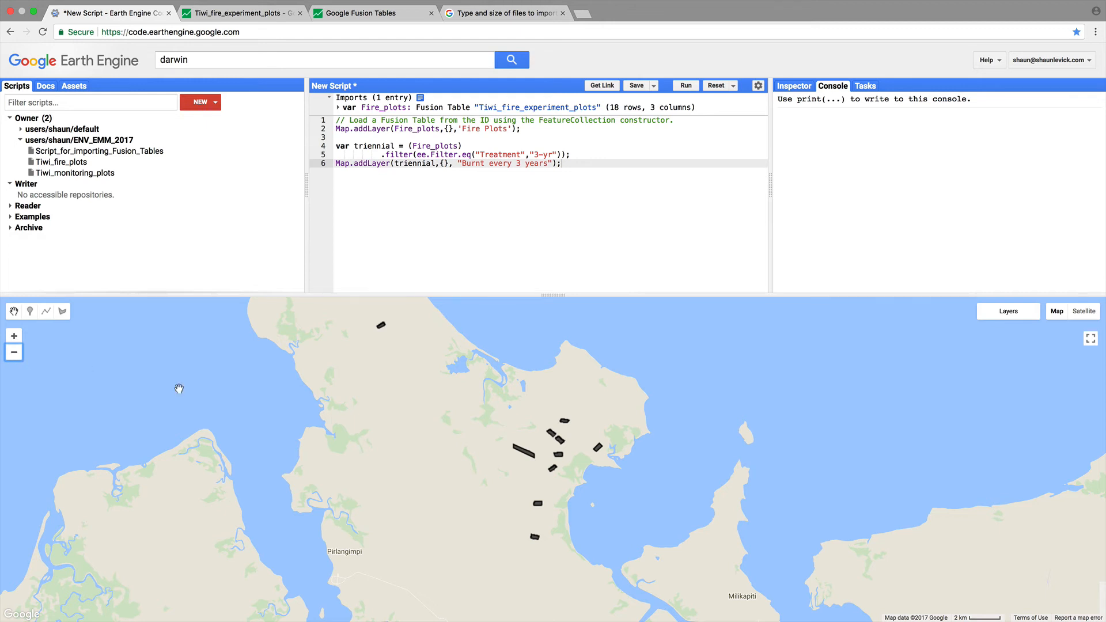
{"action": "mouse_move", "coordinate": [407, 417]}
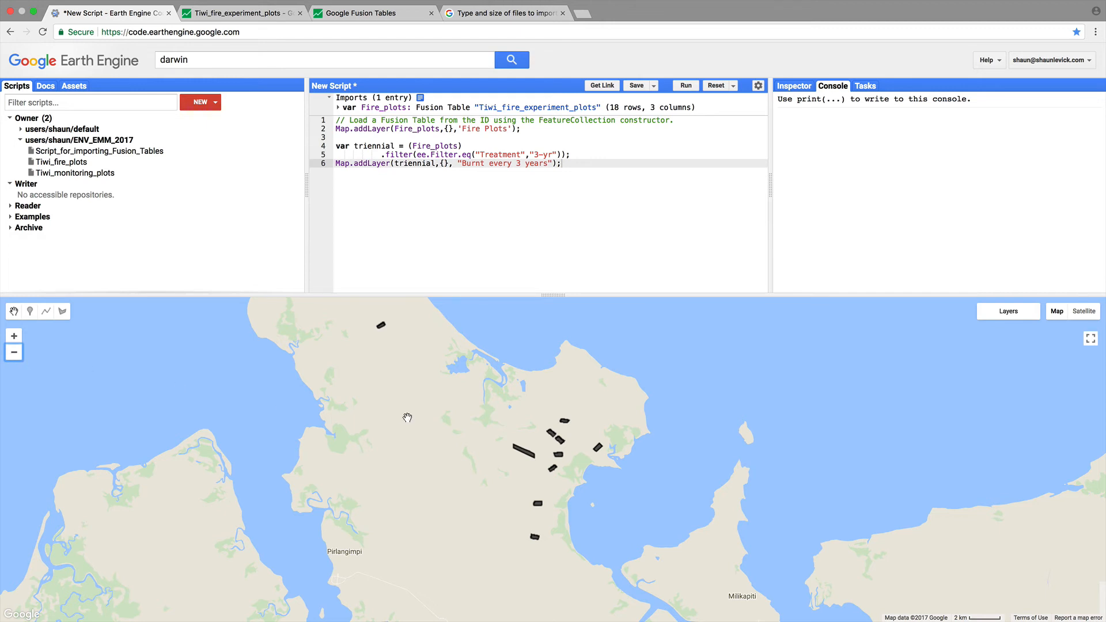
{"action": "mouse_move", "coordinate": [435, 399]}
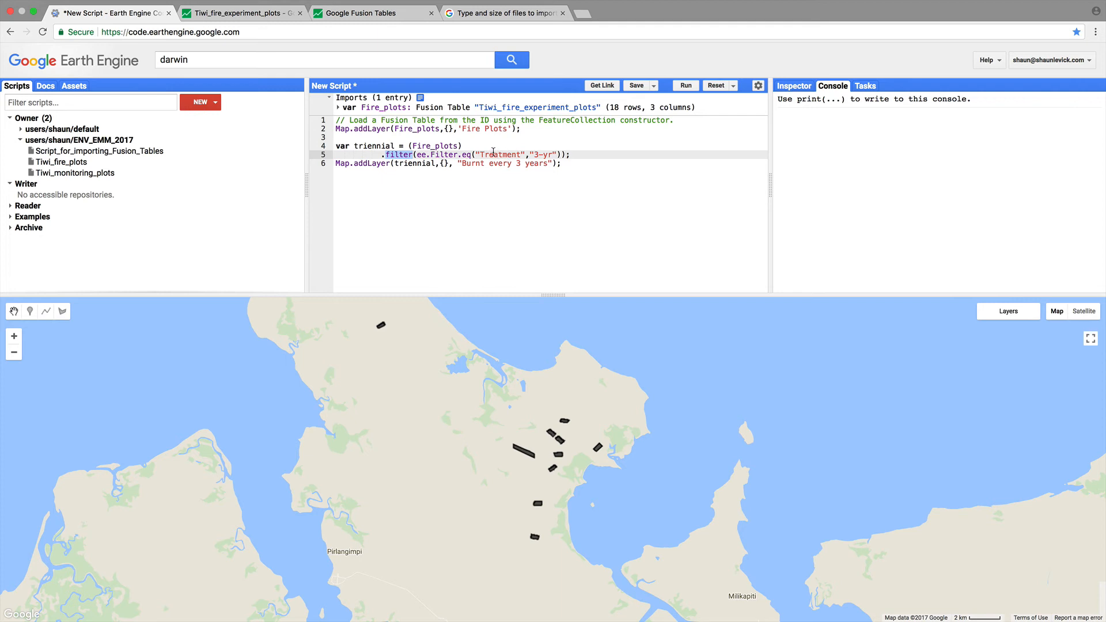
{"action": "double_click", "coordinate": [499, 154]}
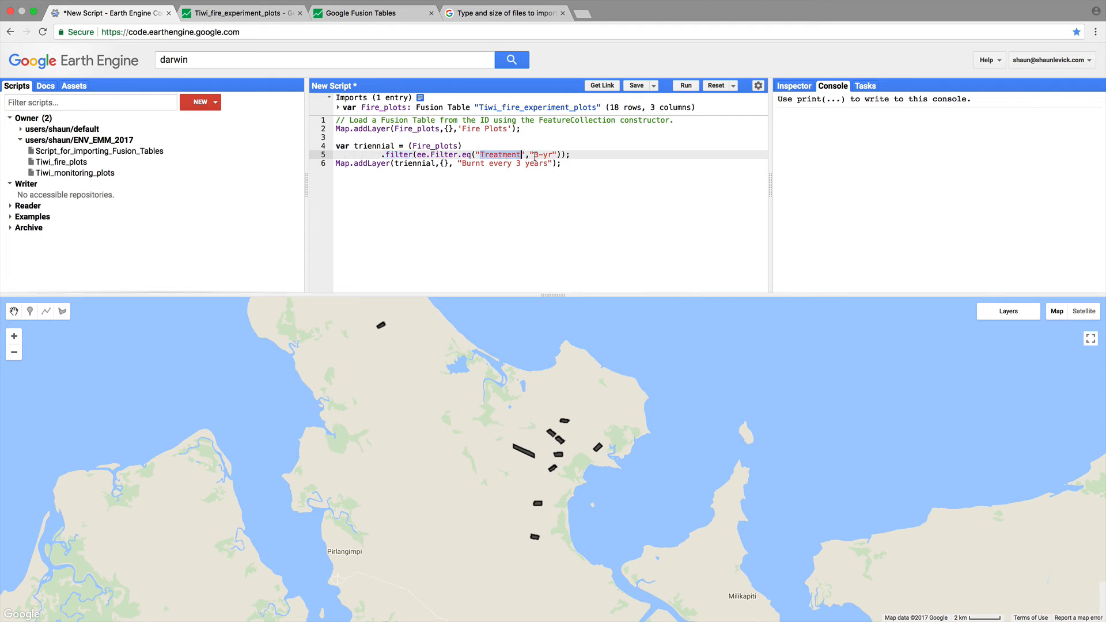
{"action": "left_click", "coordinate": [542, 154]}
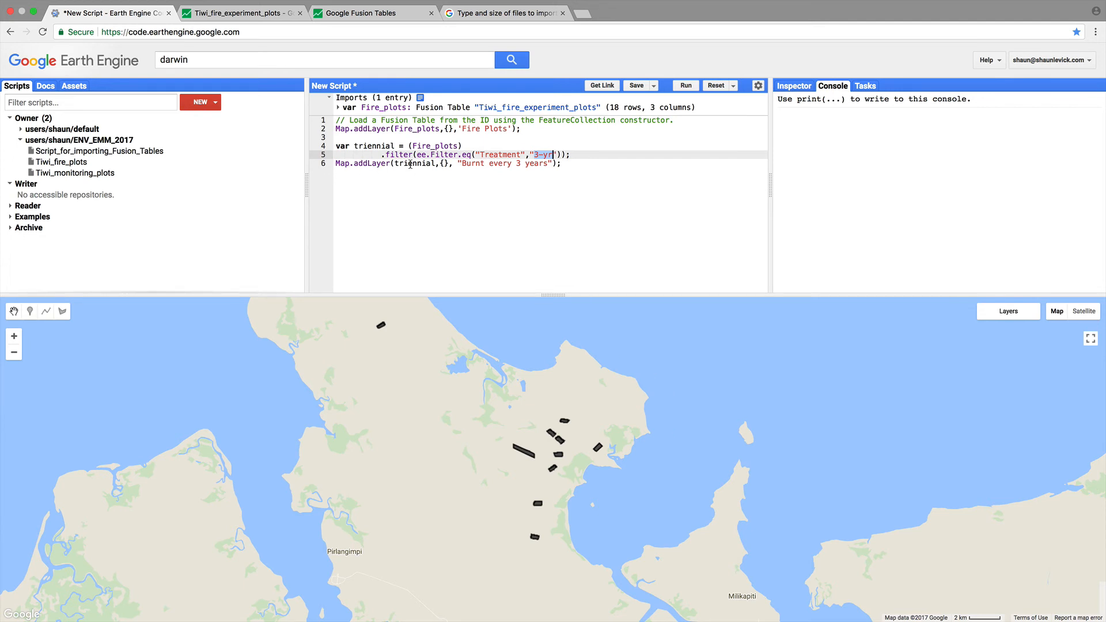
{"action": "double_click", "coordinate": [415, 163]}
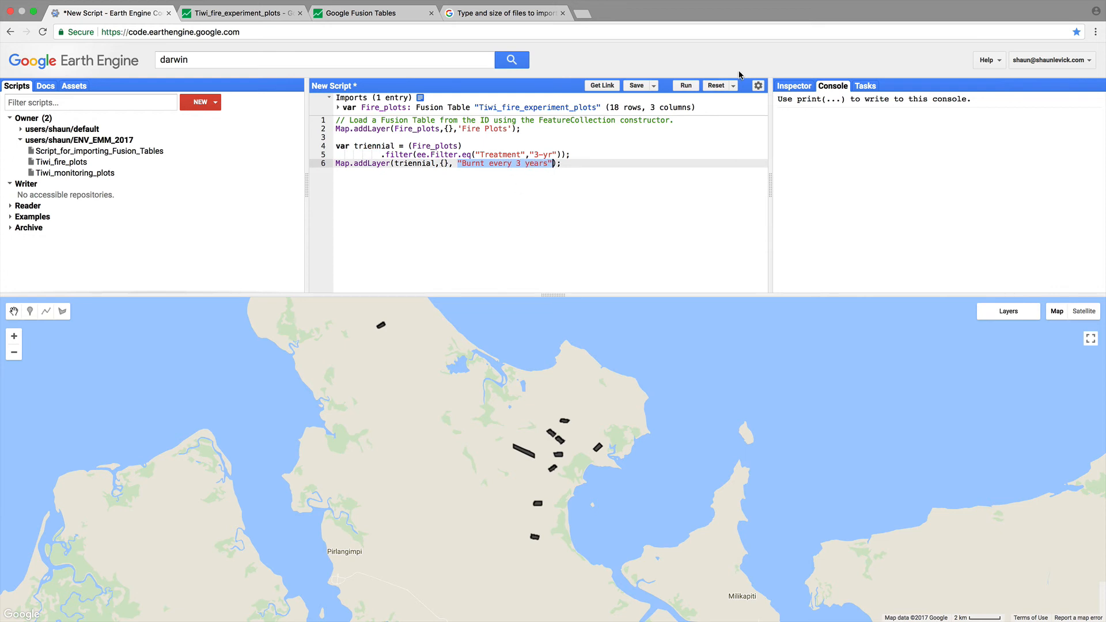
Step: Rerun the script and toggle layers so only 'Burnt every 3 years' plots show
{"action": "left_click", "coordinate": [684, 84]}
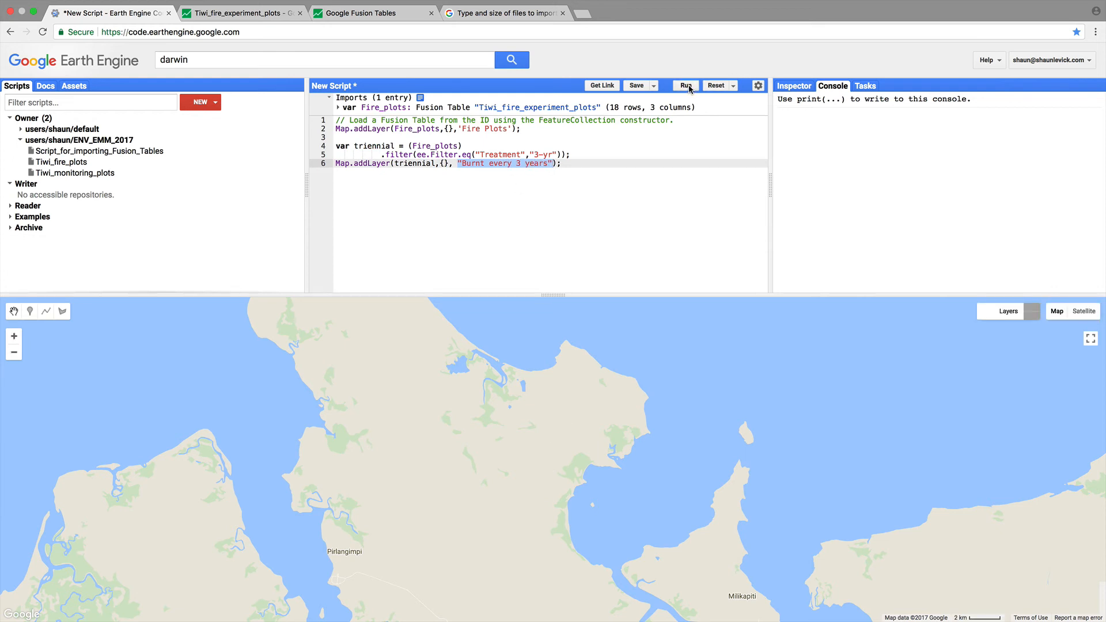
{"action": "left_click", "coordinate": [683, 85]}
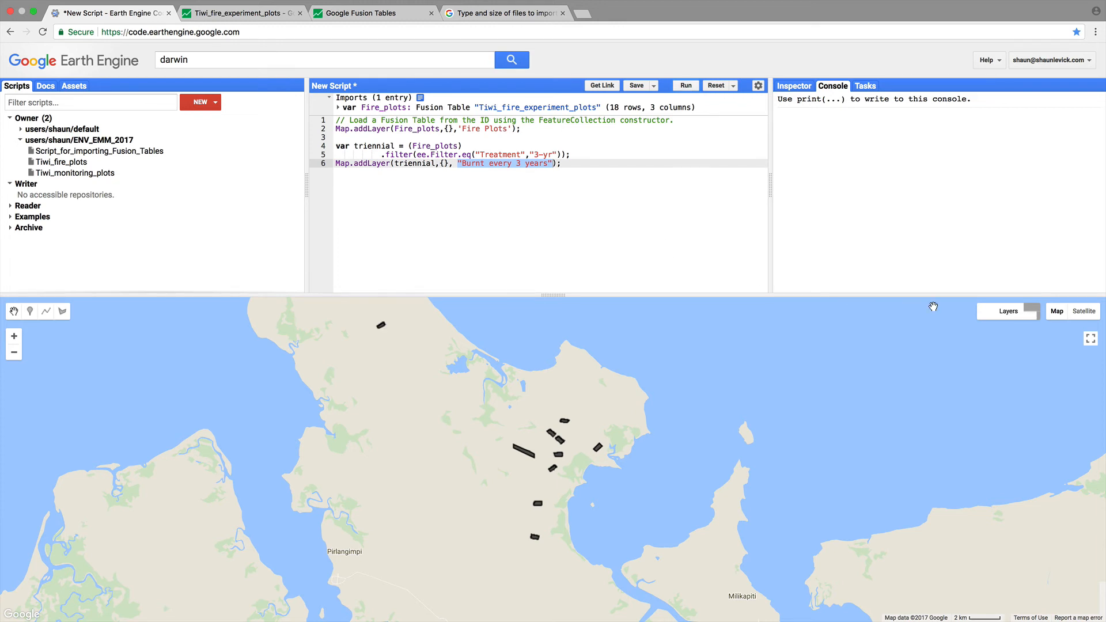
{"action": "left_click", "coordinate": [1008, 311]}
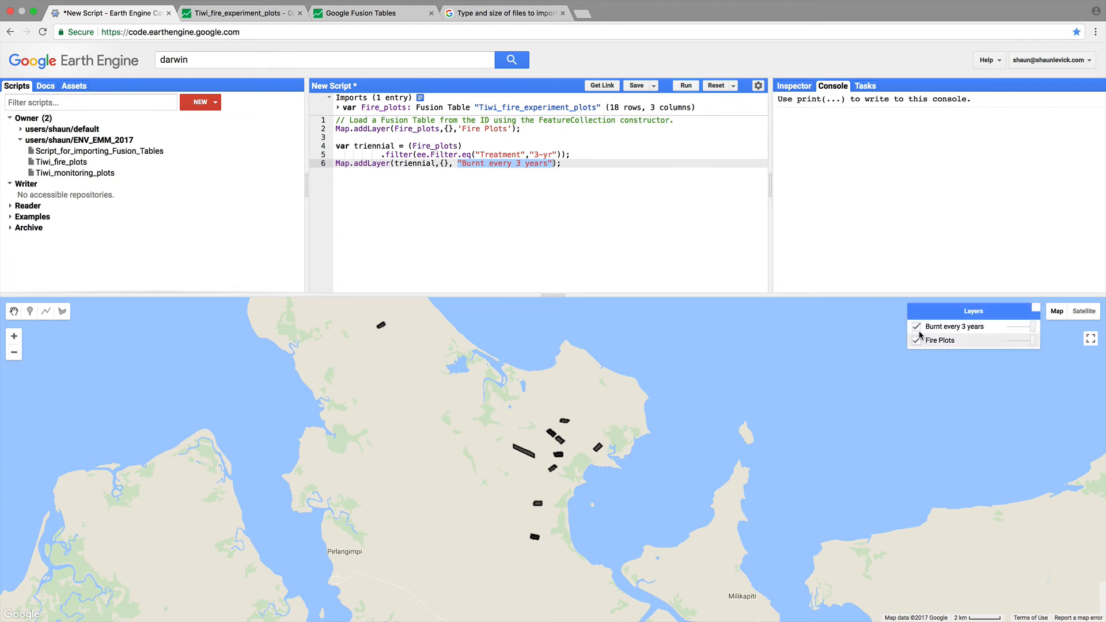
{"action": "left_click", "coordinate": [916, 326]}
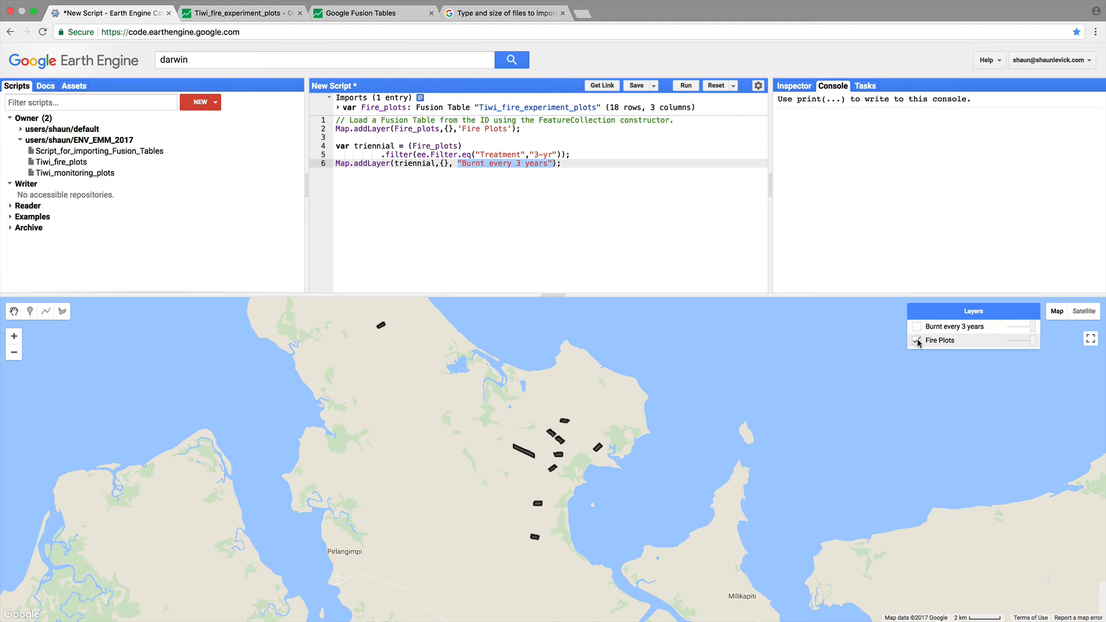
{"action": "left_click", "coordinate": [916, 341]}
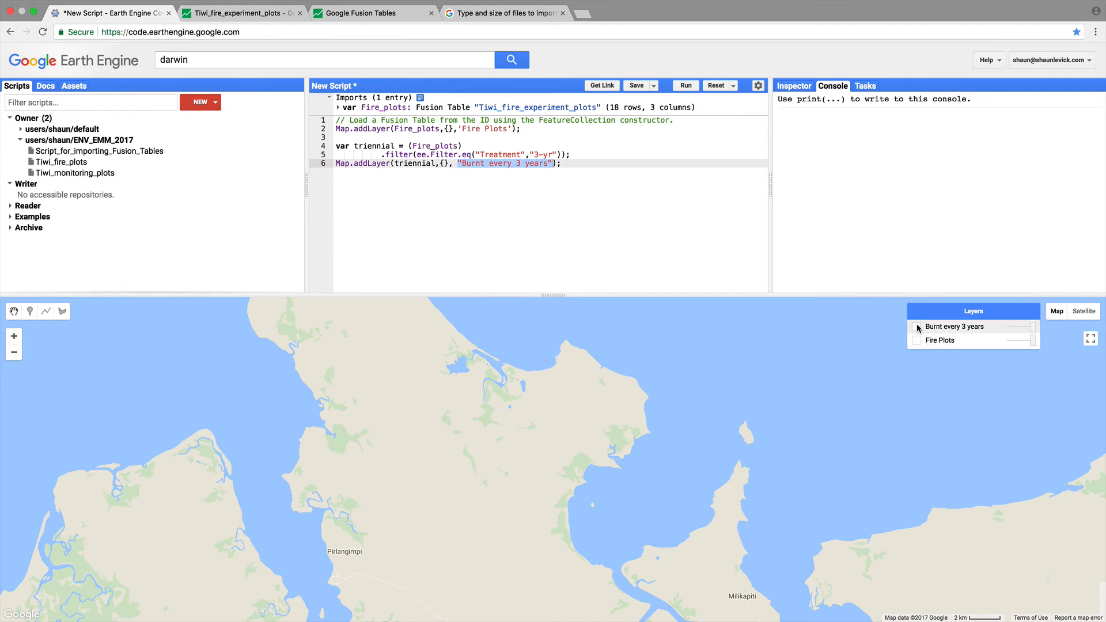
{"action": "left_click", "coordinate": [916, 326]}
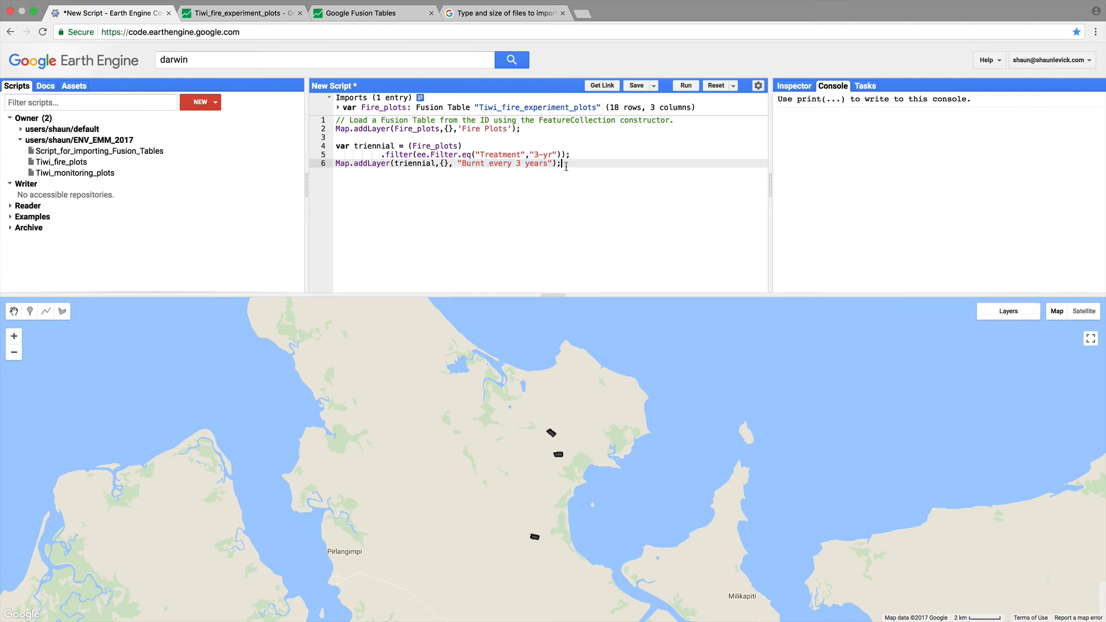
Step: Paste a copy of the triennial block and rename its variable to annual
{"action": "right_click", "coordinate": [366, 146]}
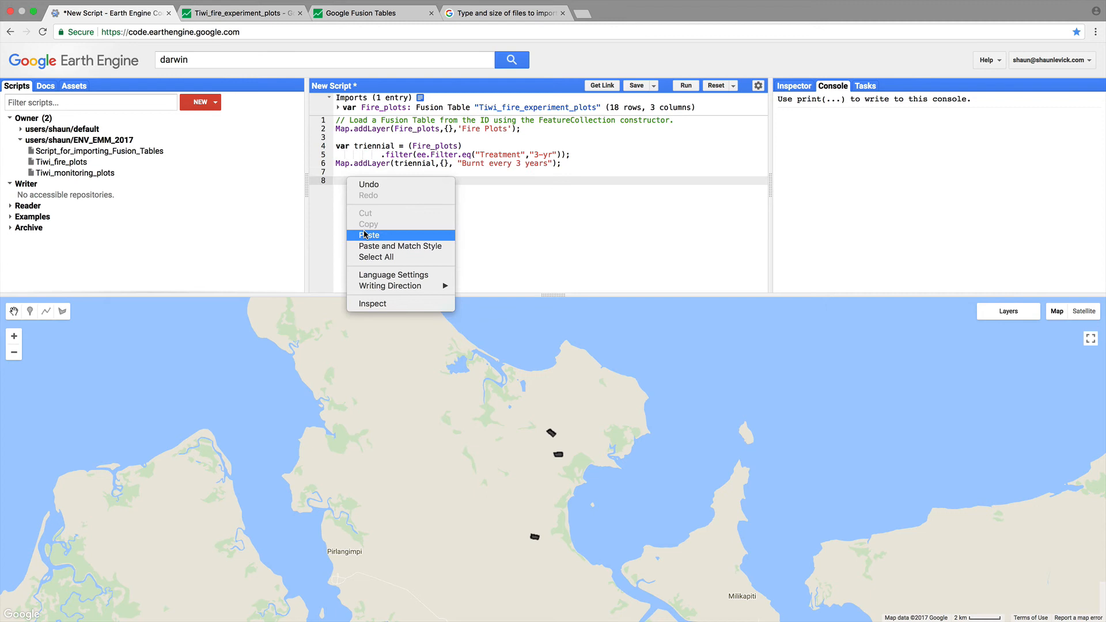
{"action": "left_click", "coordinate": [369, 235]}
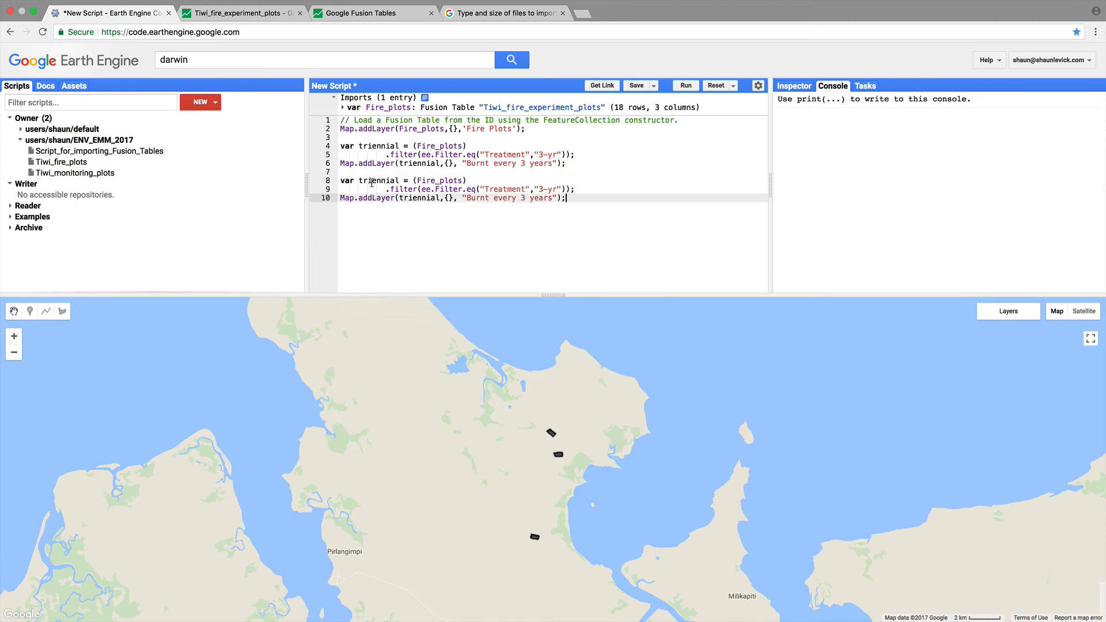
{"action": "type", "text": "a"}
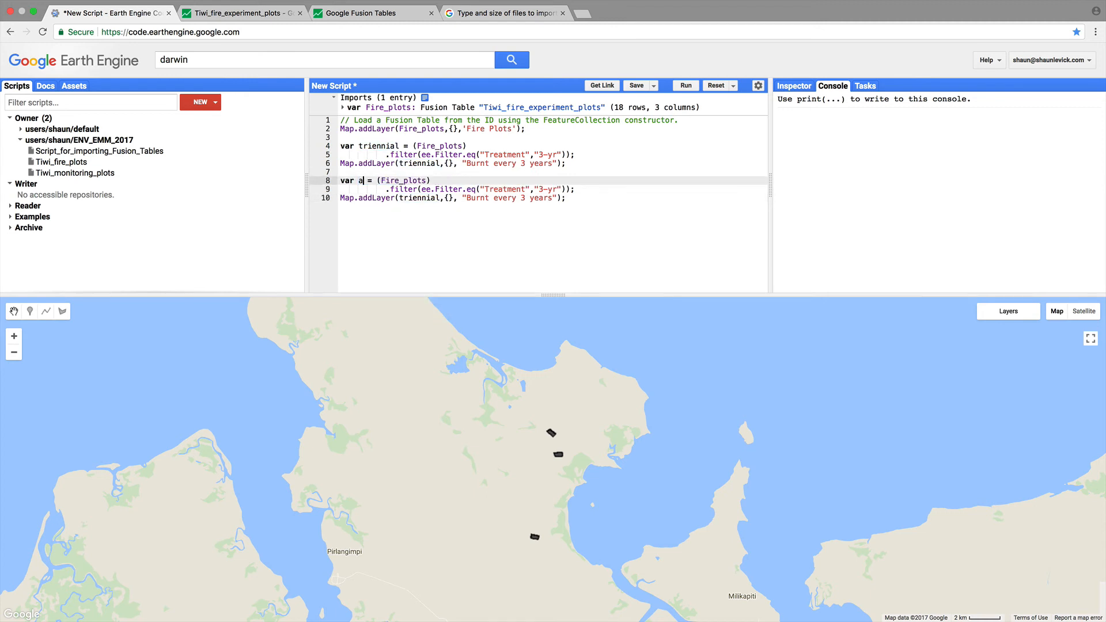
{"action": "type", "text": "nnual"}
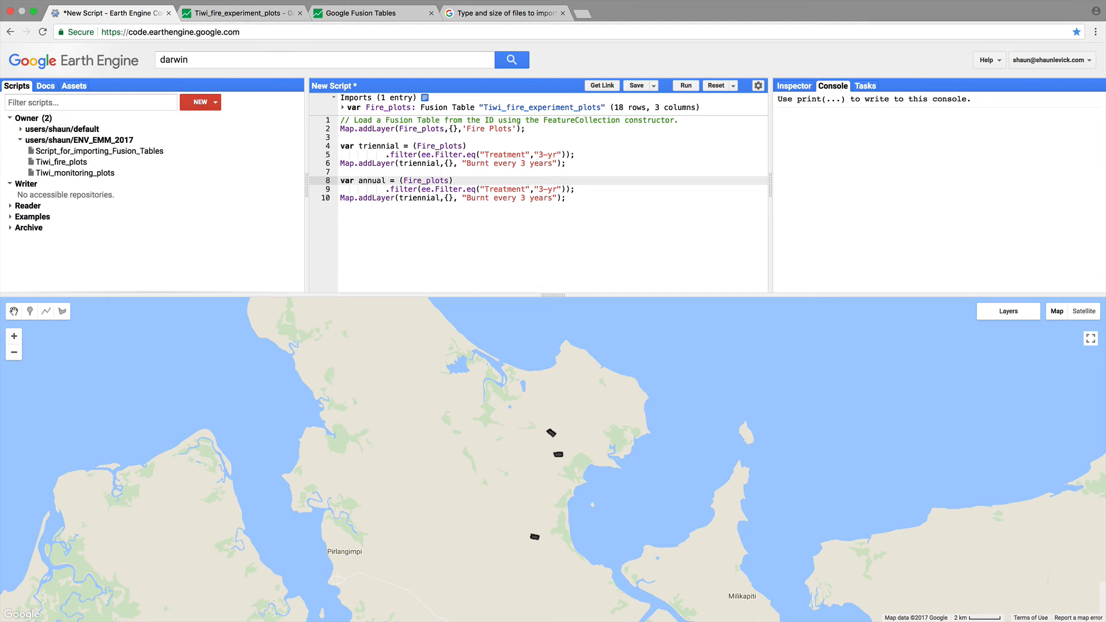
{"action": "double_click", "coordinate": [417, 198]}
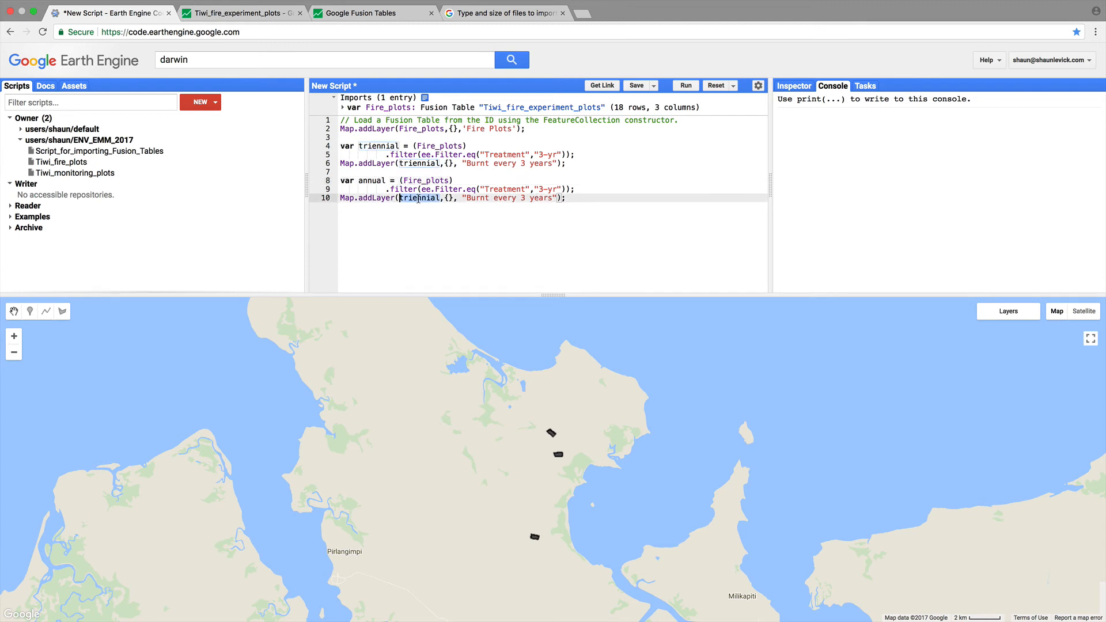
{"action": "type", "text": "annual"}
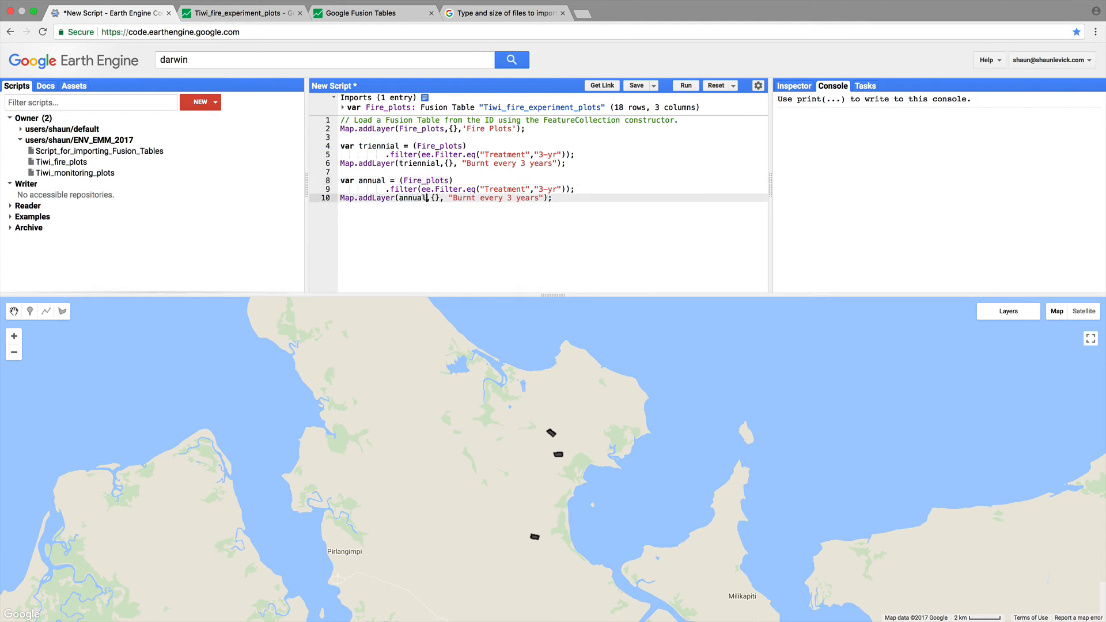
Step: Set the filter value to '1-yr', preview the imported table rows and fix the 'Burnt every year' label
{"action": "left_click", "coordinate": [547, 224]}
{"action": "type", "text": "1"}
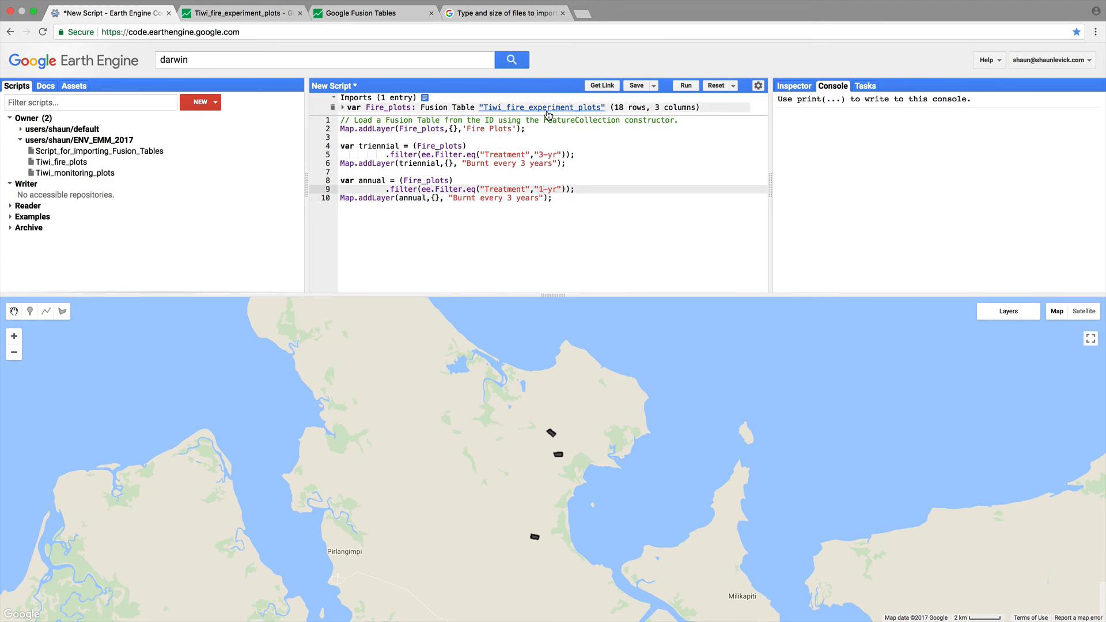
{"action": "left_click", "coordinate": [542, 107]}
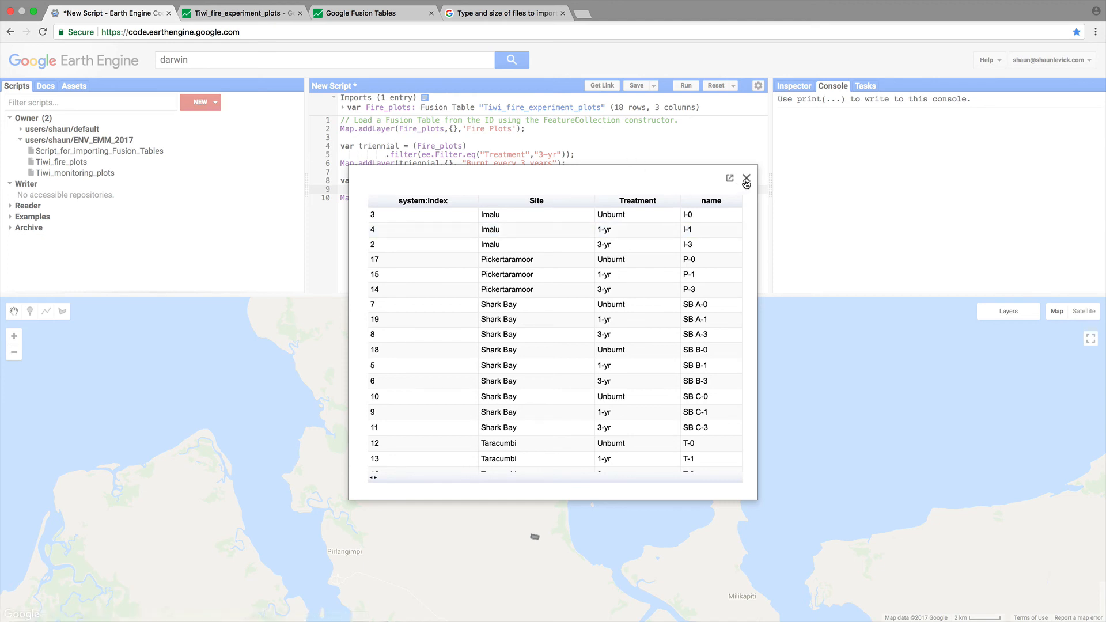
{"action": "left_click", "coordinate": [745, 178]}
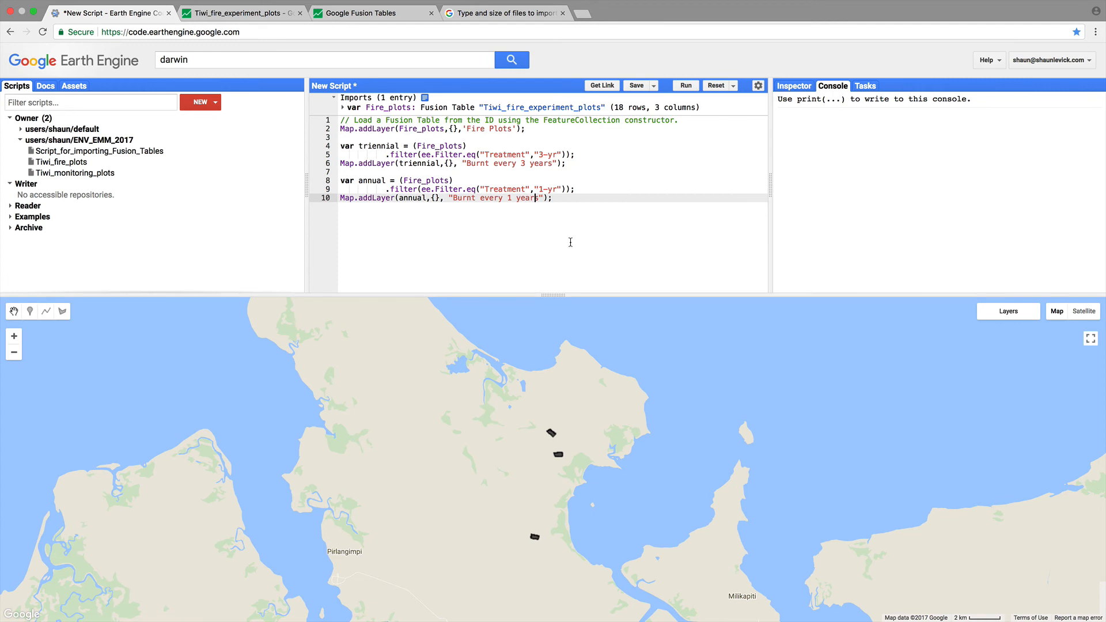
{"action": "key", "text": "BackSpace"}
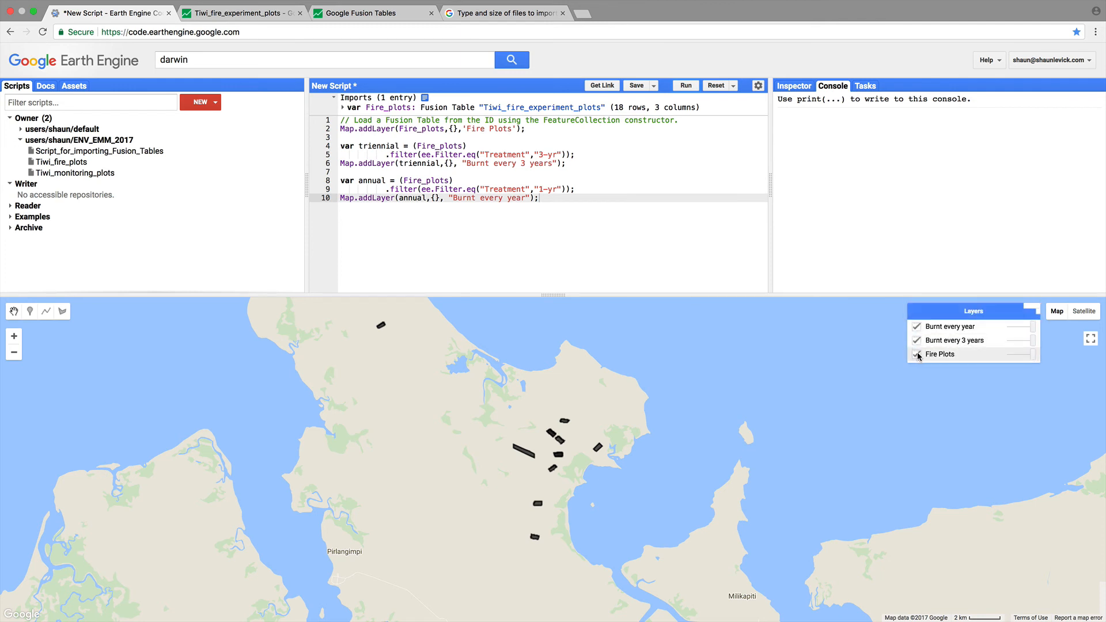
Step: Toggle the Burnt every year and Burnt every 3 years layers to compare them one at a time
{"action": "left_click", "coordinate": [917, 354]}
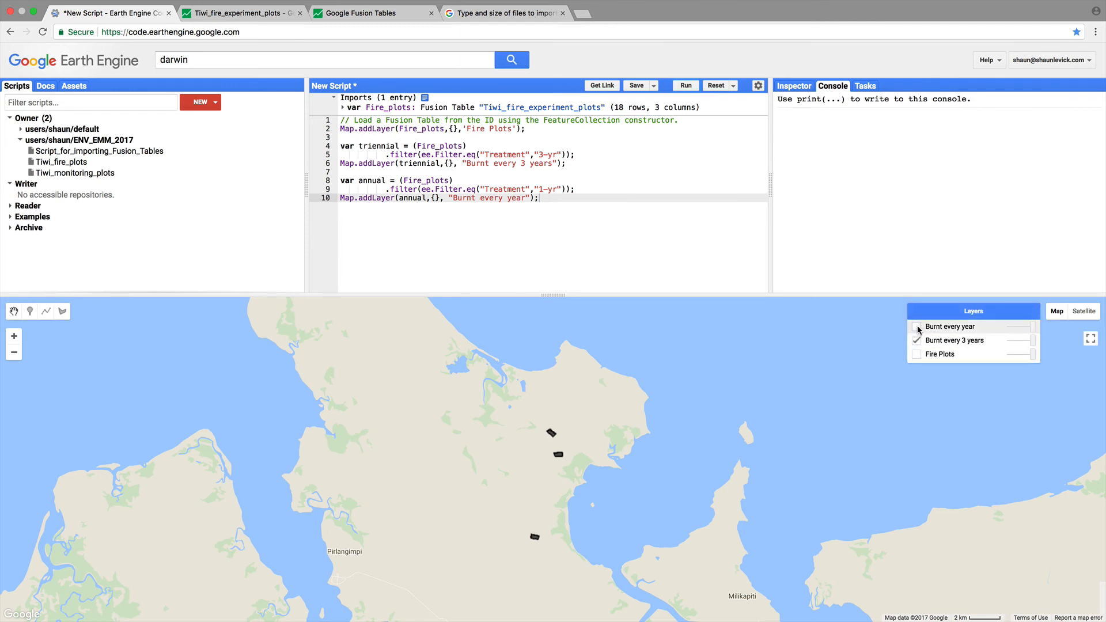
{"action": "left_click", "coordinate": [916, 326]}
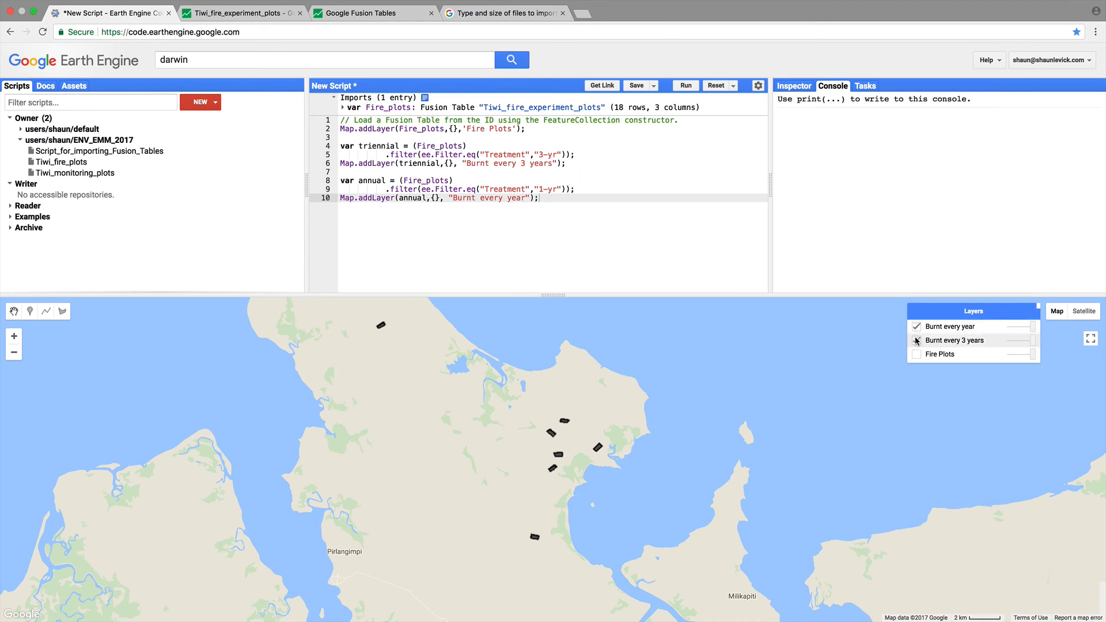
{"action": "left_click", "coordinate": [915, 340]}
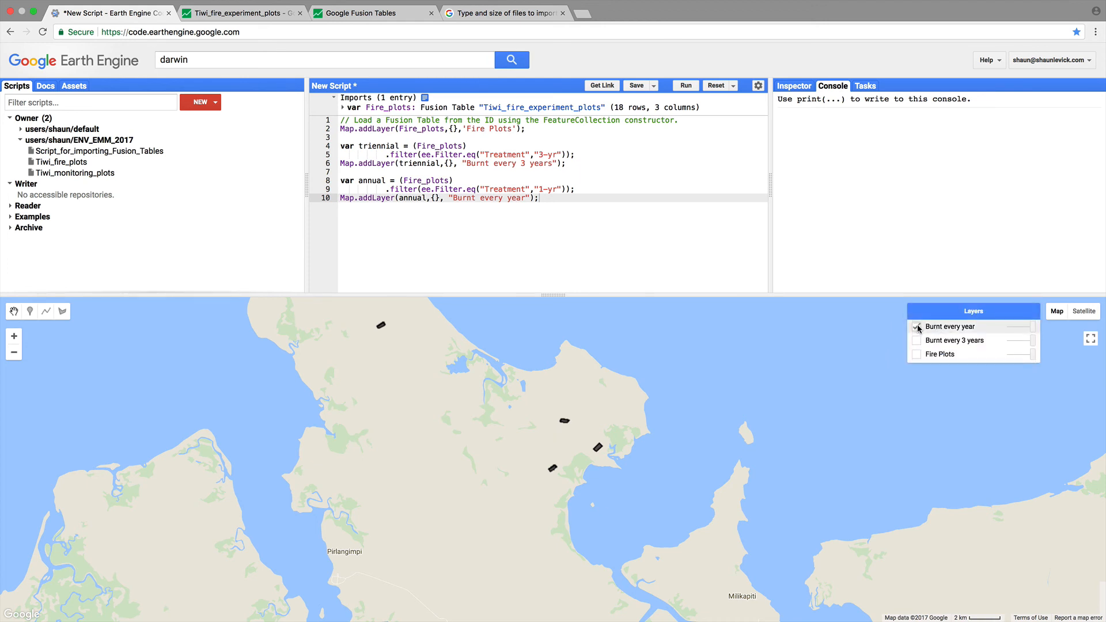
{"action": "left_click", "coordinate": [916, 326]}
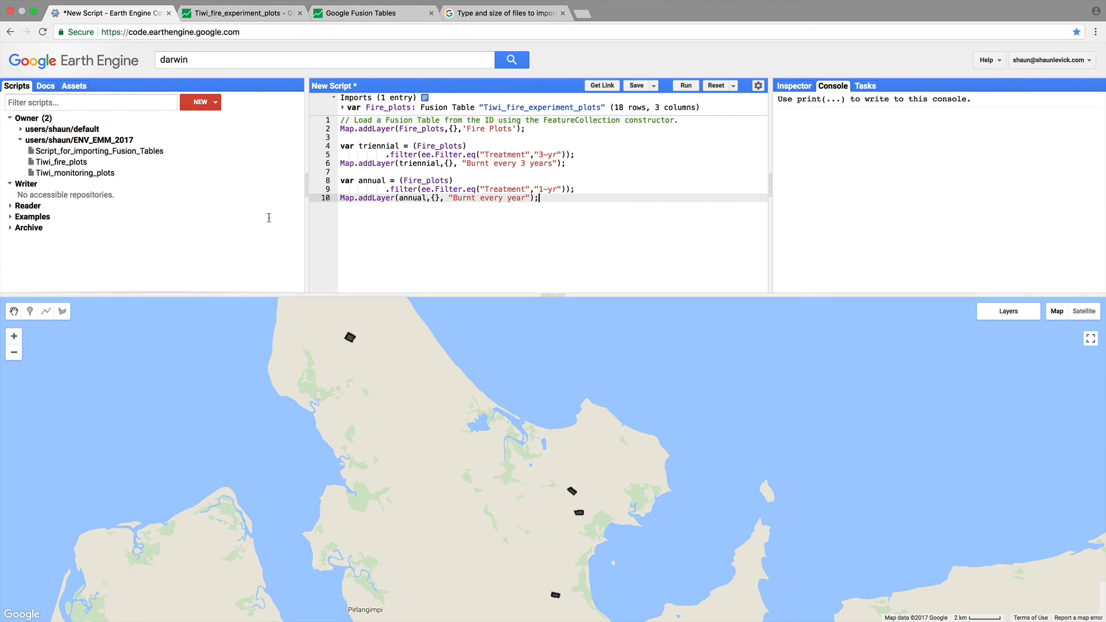
{"action": "mouse_move", "coordinate": [73, 173]}
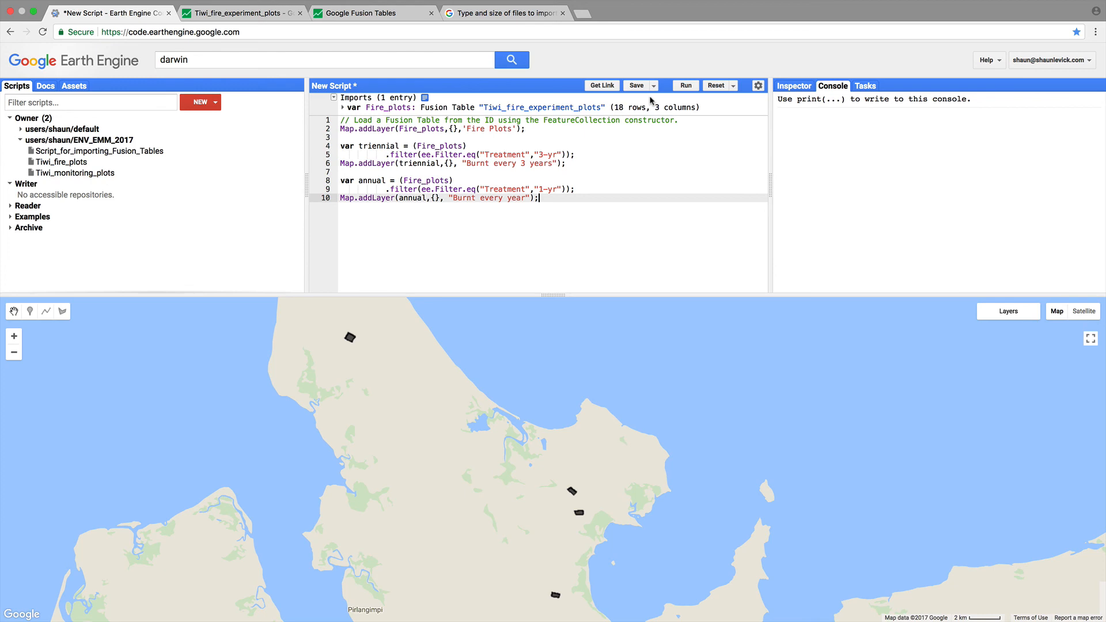
Step: Save the fire plot filtering script as Tiwi_fire_plot_selection
{"action": "left_click", "coordinate": [636, 85]}
{"action": "type", "text": "T"}
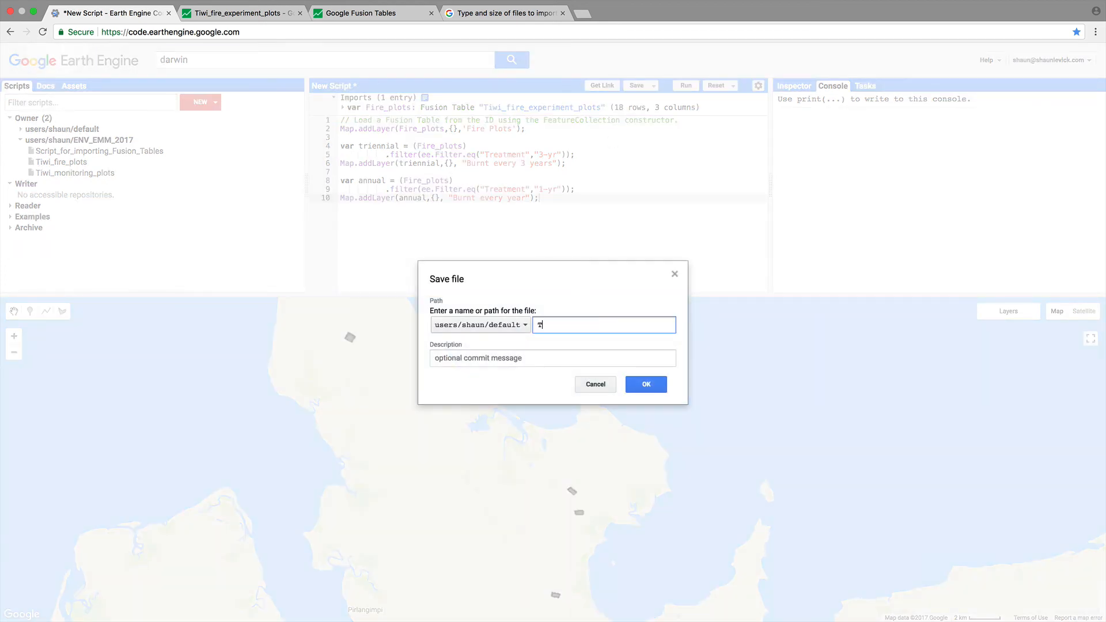
{"action": "type", "text": "iwi_"}
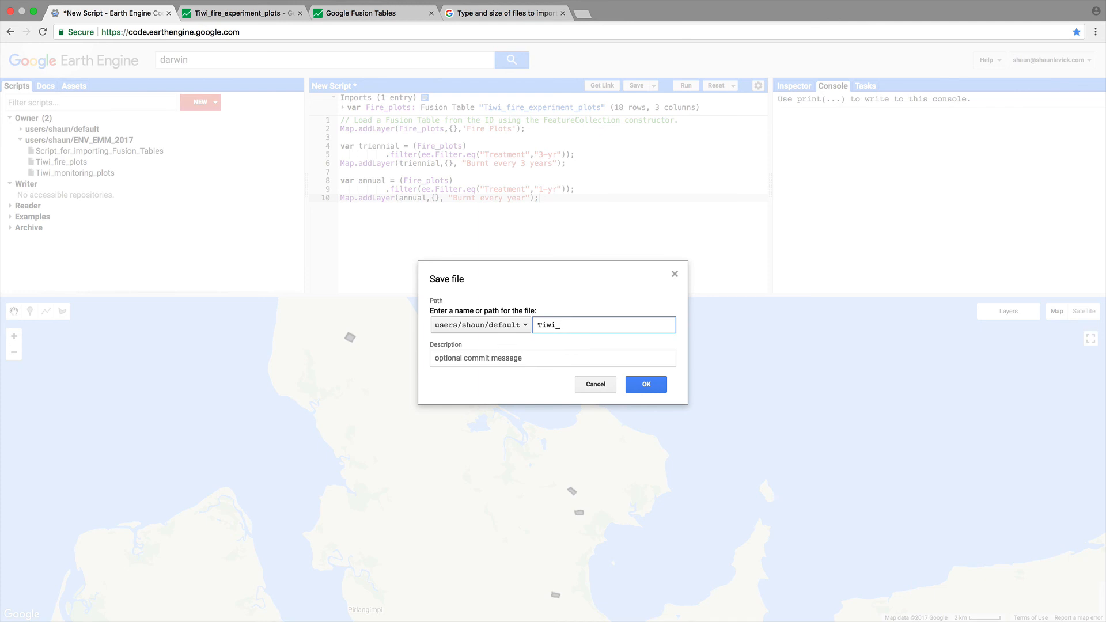
{"action": "type", "text": "fire_plot_selection"}
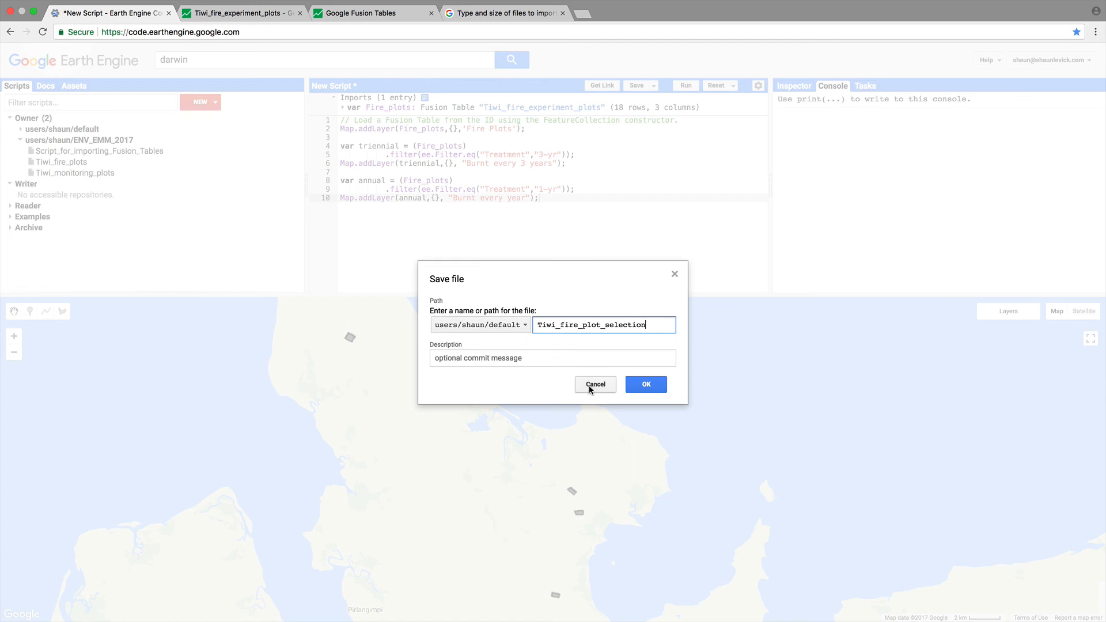
{"action": "left_click", "coordinate": [644, 384]}
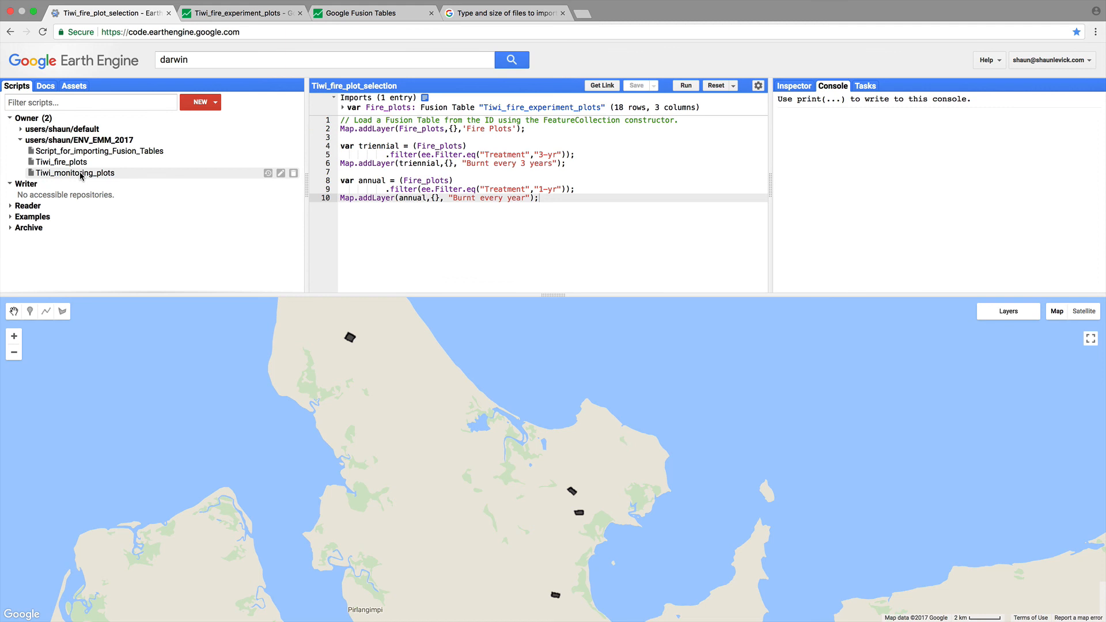
Step: Switch to the Tiwi_monitoring_plots script from the Scripts list
{"action": "left_click", "coordinate": [74, 172]}
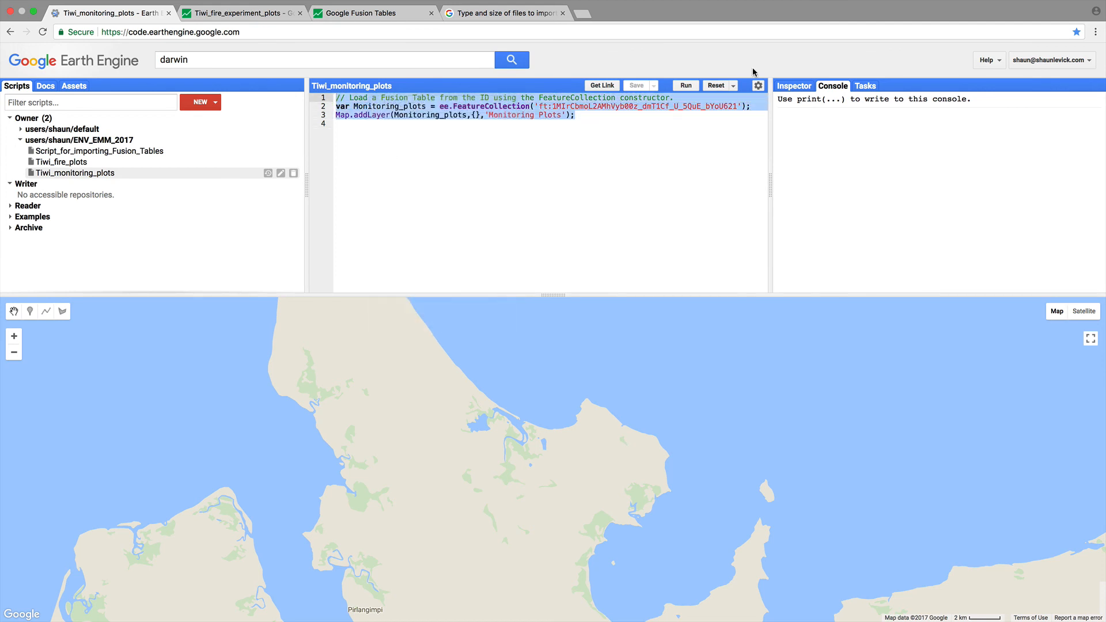
Step: Create a new script with the pasted monitoring plots code, converting Monitoring_plots to an import record
{"action": "left_click", "coordinate": [196, 103]}
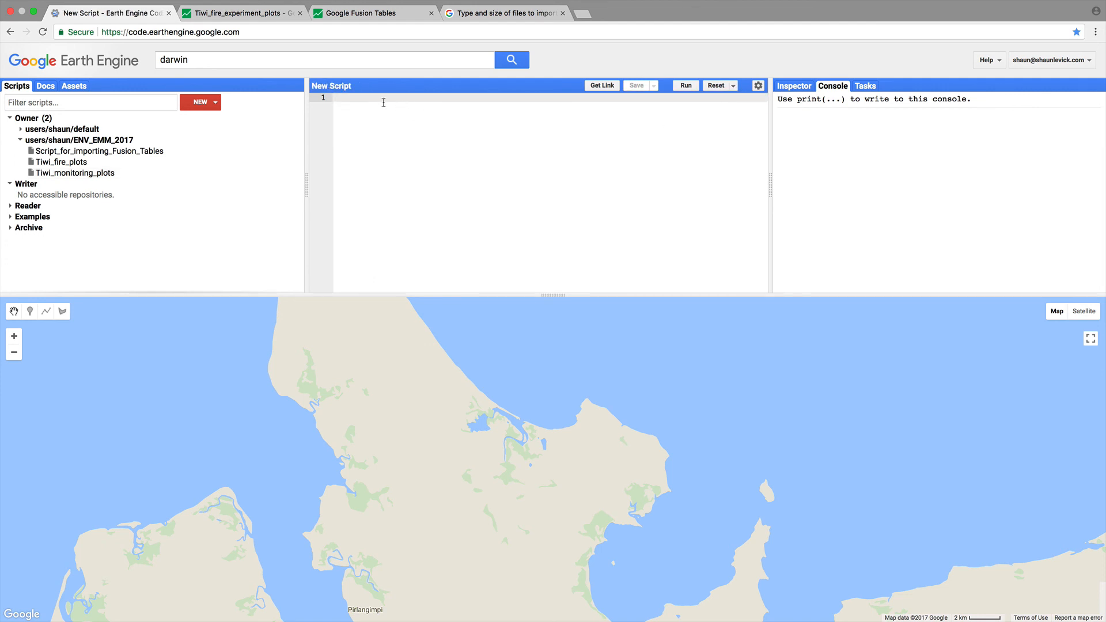
{"action": "right_click", "coordinate": [382, 103]}
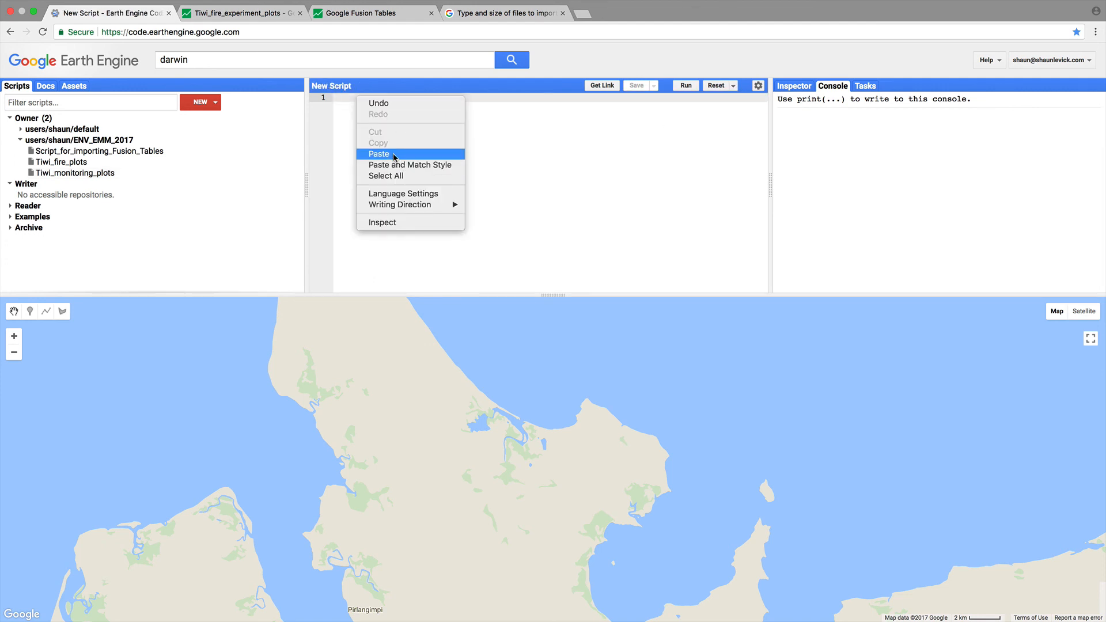
{"action": "left_click", "coordinate": [379, 153]}
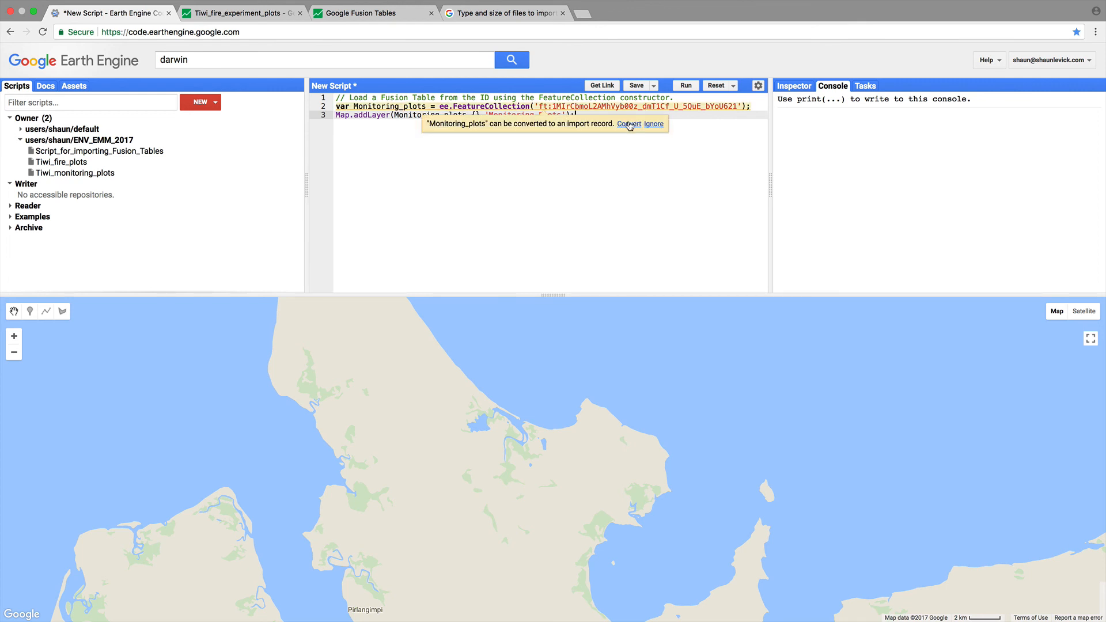
{"action": "left_click", "coordinate": [626, 125]}
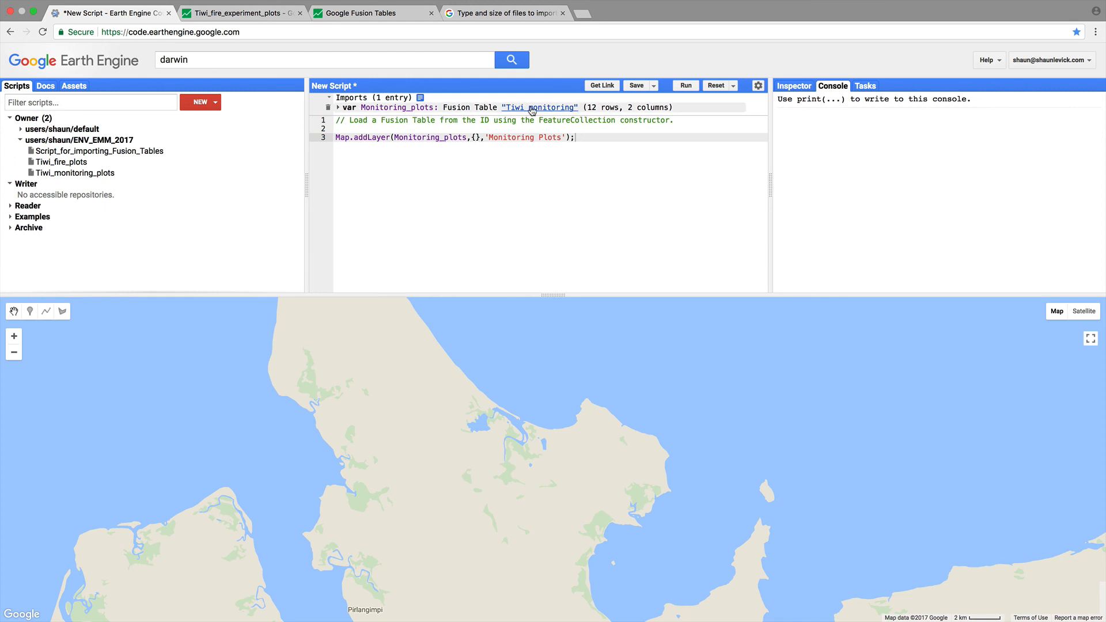
Step: Preview the 12-row Tiwi_monitoring table behind the import, then dismiss the preview
{"action": "left_click", "coordinate": [539, 107]}
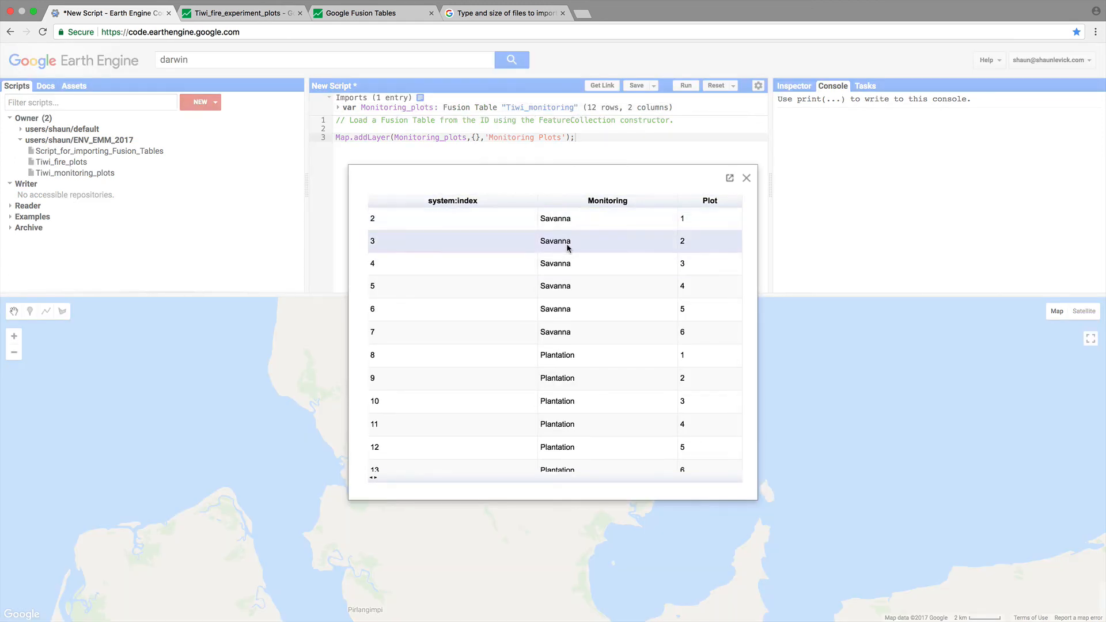
{"action": "mouse_move", "coordinate": [576, 262]}
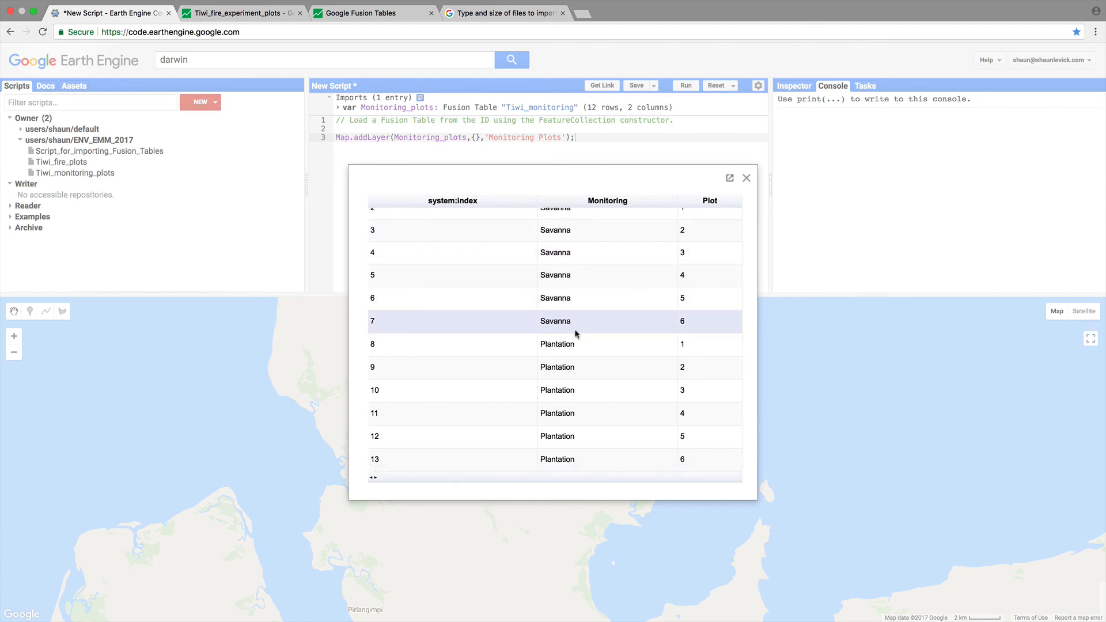
{"action": "mouse_move", "coordinate": [605, 343]}
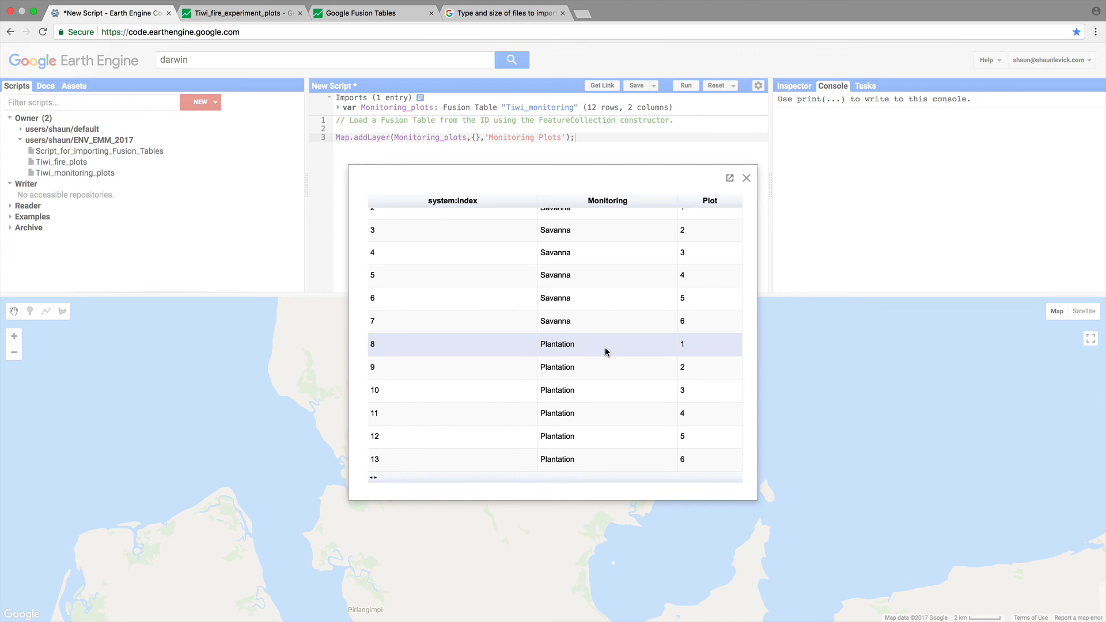
{"action": "left_click", "coordinate": [746, 178]}
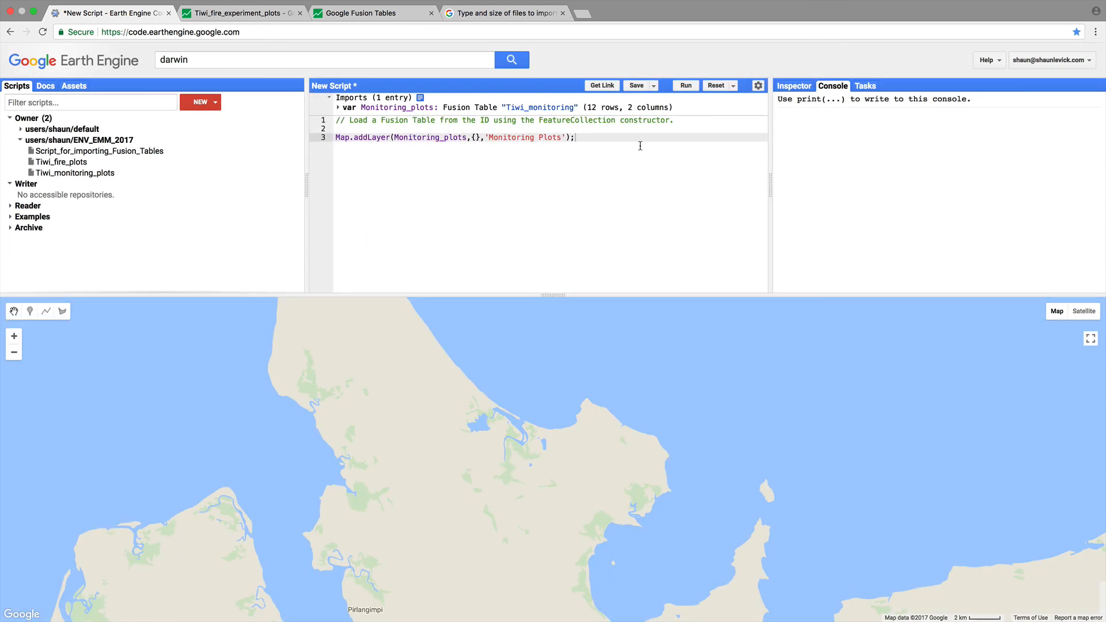
{"action": "left_click", "coordinate": [685, 85]}
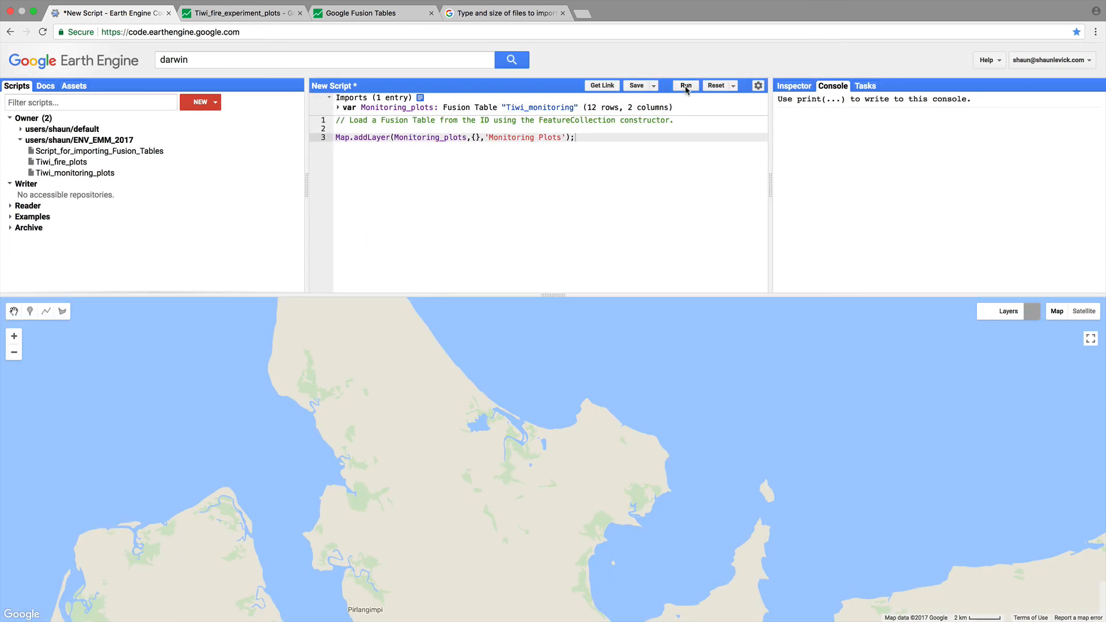
Step: Run the script to draw the Monitoring Plots and switch the base map to satellite imagery
{"action": "left_click", "coordinate": [683, 85]}
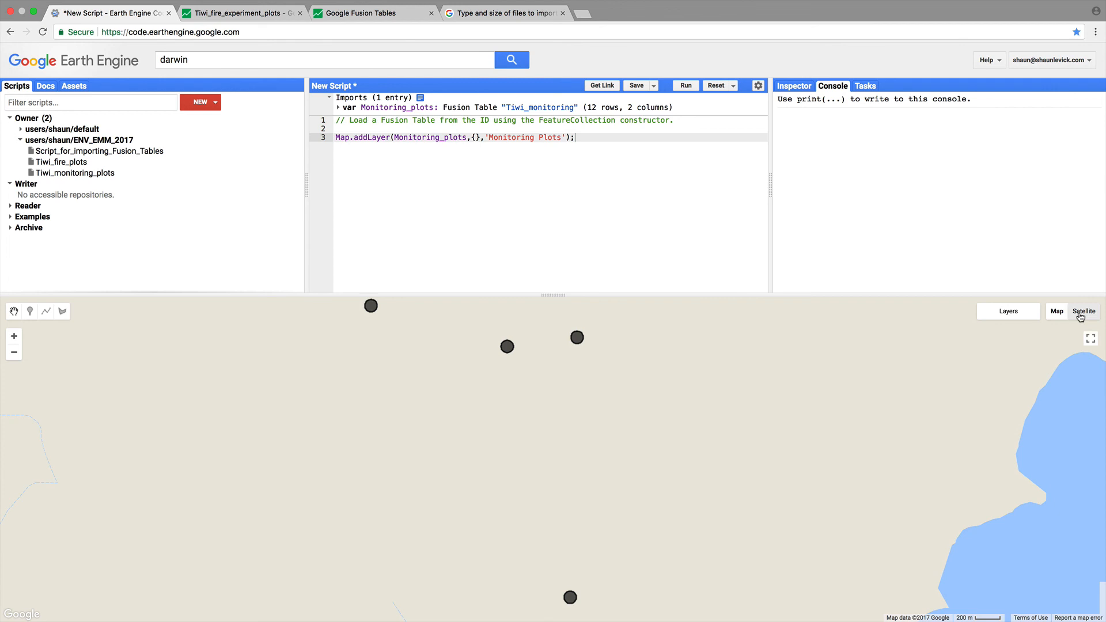
{"action": "left_click", "coordinate": [1083, 311]}
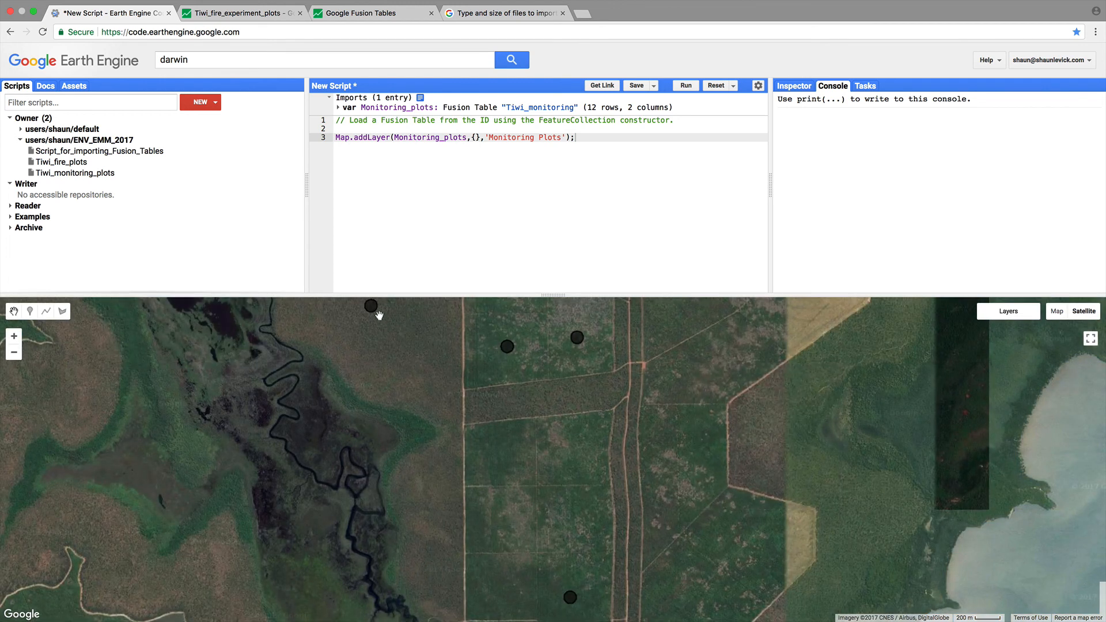
{"action": "mouse_move", "coordinate": [442, 403]}
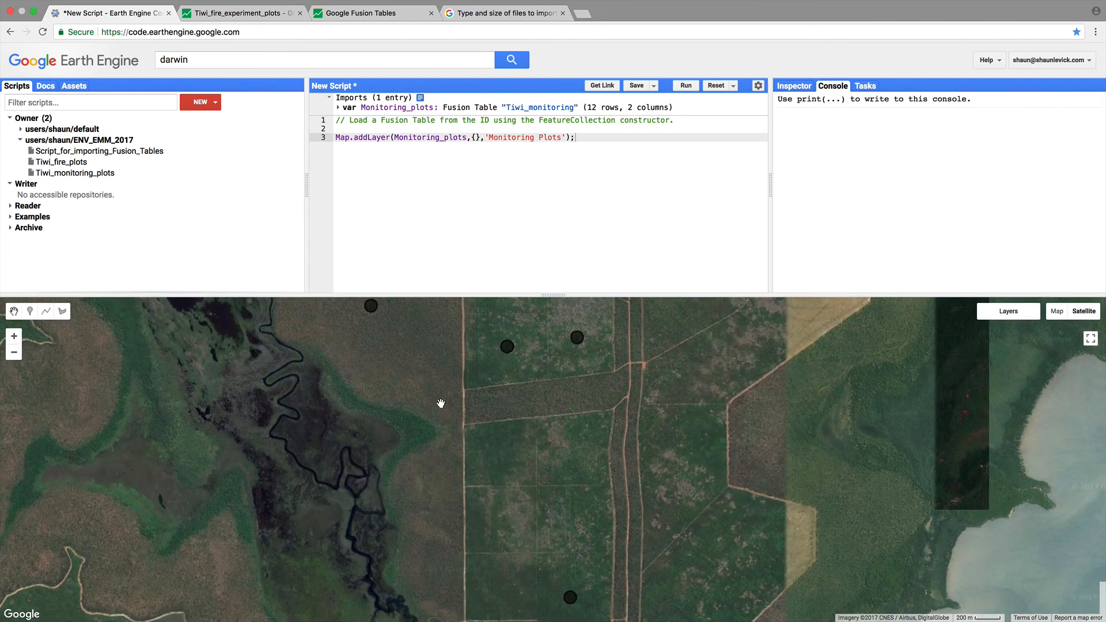